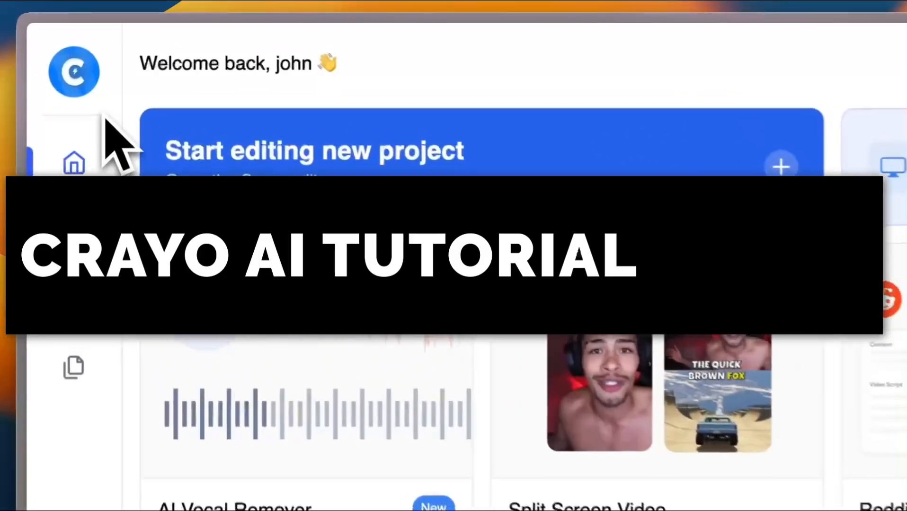
# Step: Scroll through the Crayo AI dashboard to browse the available tools
pyautogui.scroll(-3)
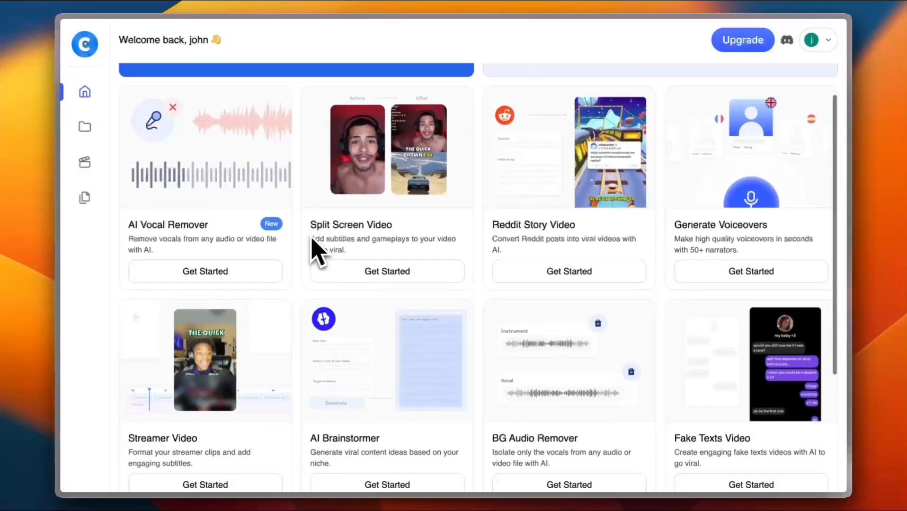
pyautogui.scroll(3)
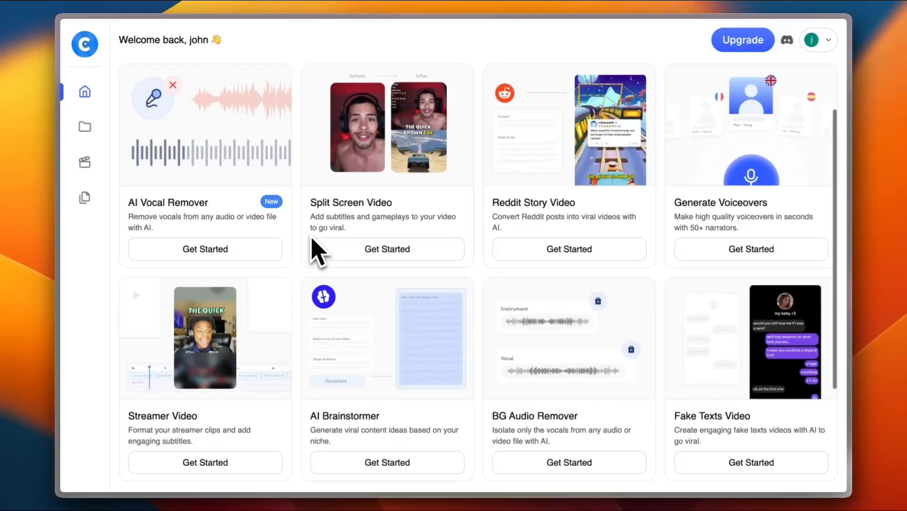
pyautogui.scroll(-3)
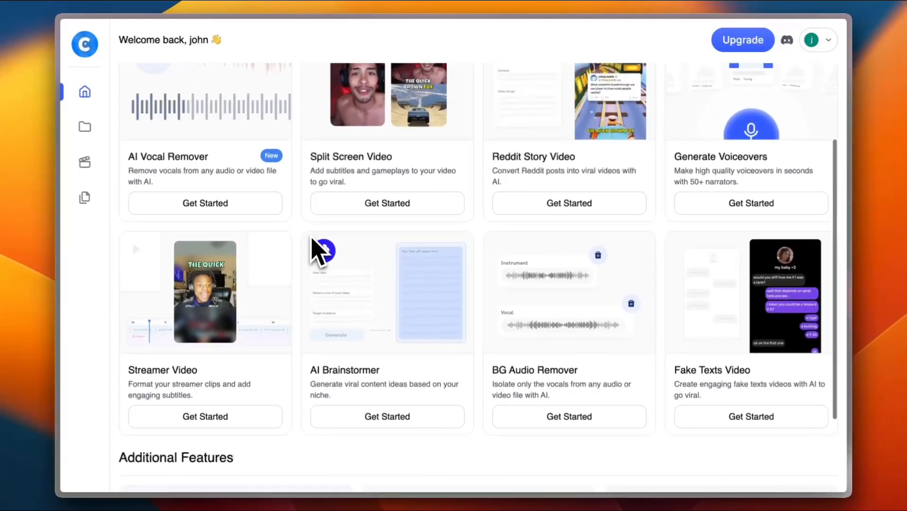
pyautogui.scroll(-3)
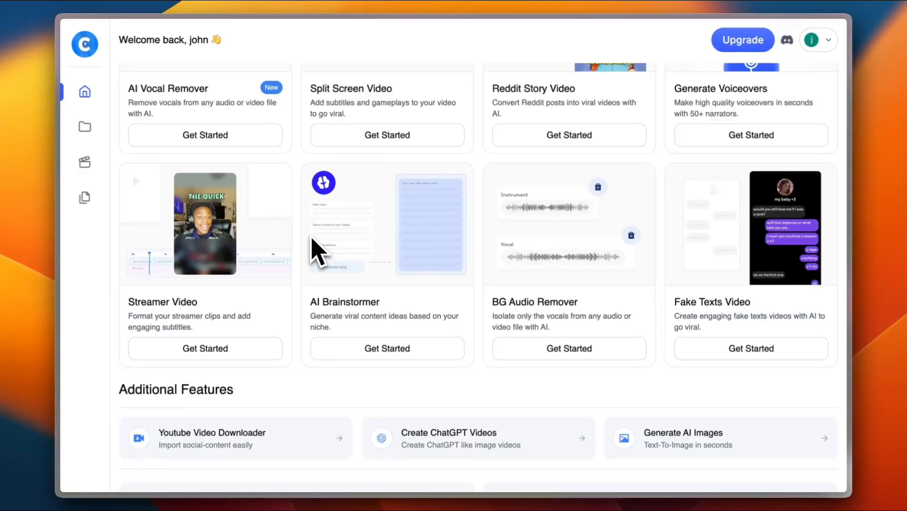
pyautogui.scroll(3)
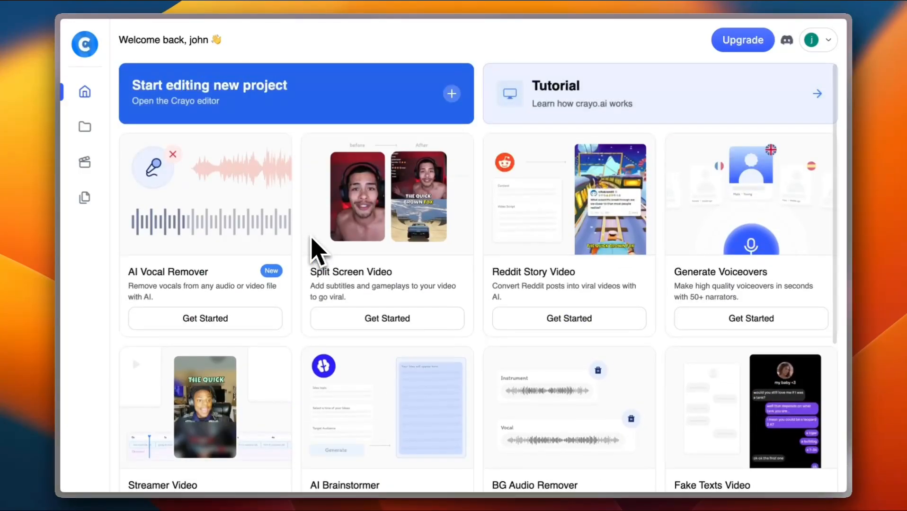
pyautogui.moveTo(477, 173)
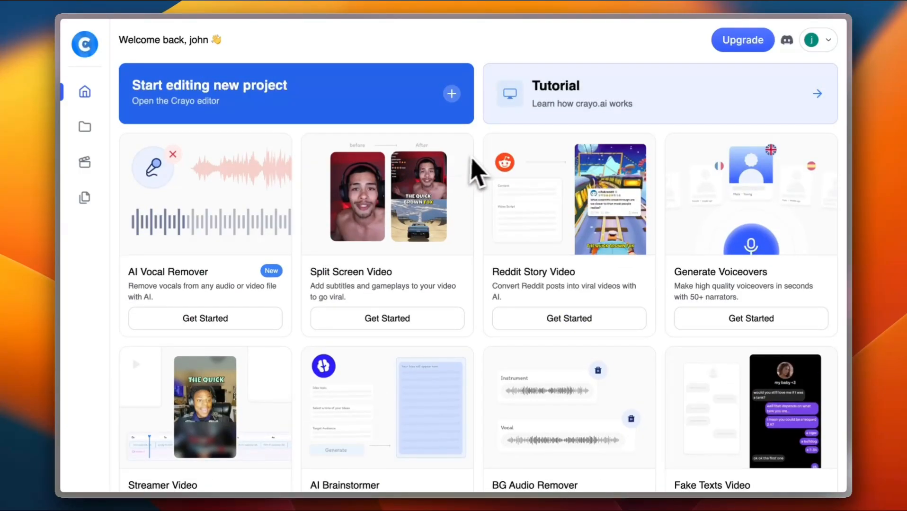
pyautogui.moveTo(548, 95)
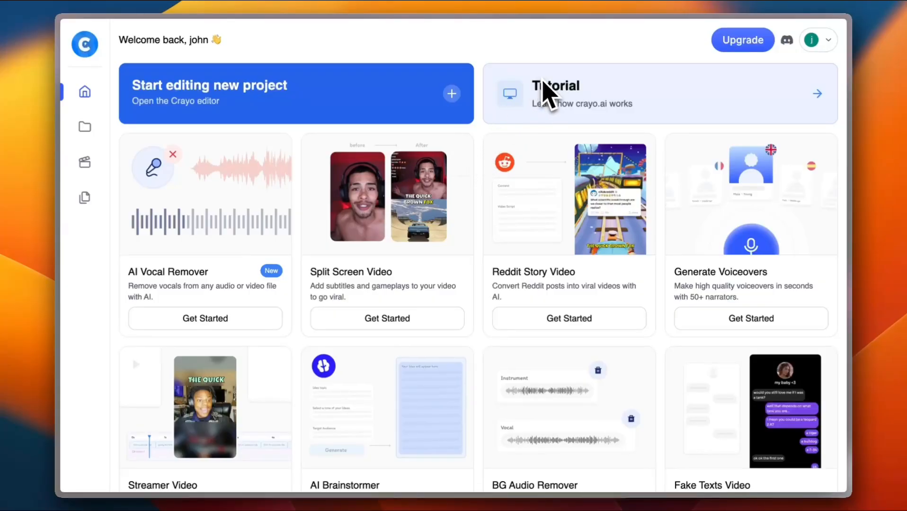
pyautogui.moveTo(492, 141)
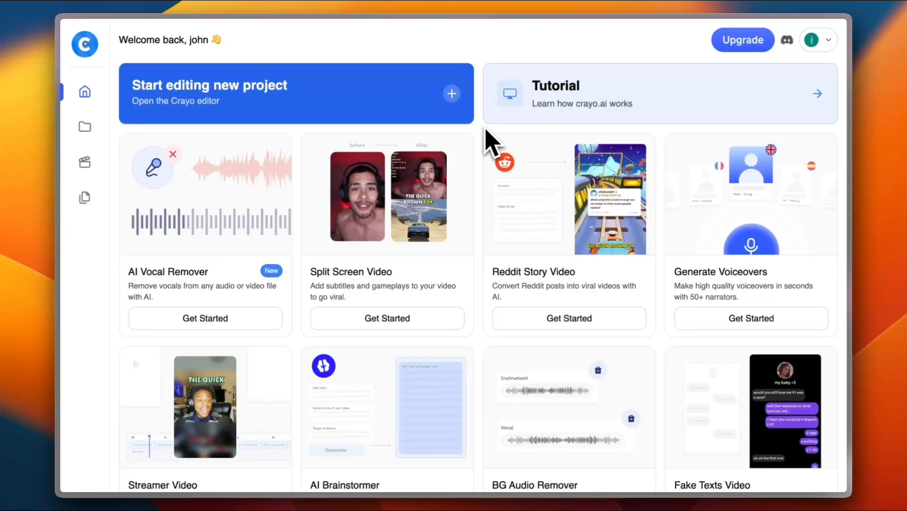
pyautogui.moveTo(405, 271)
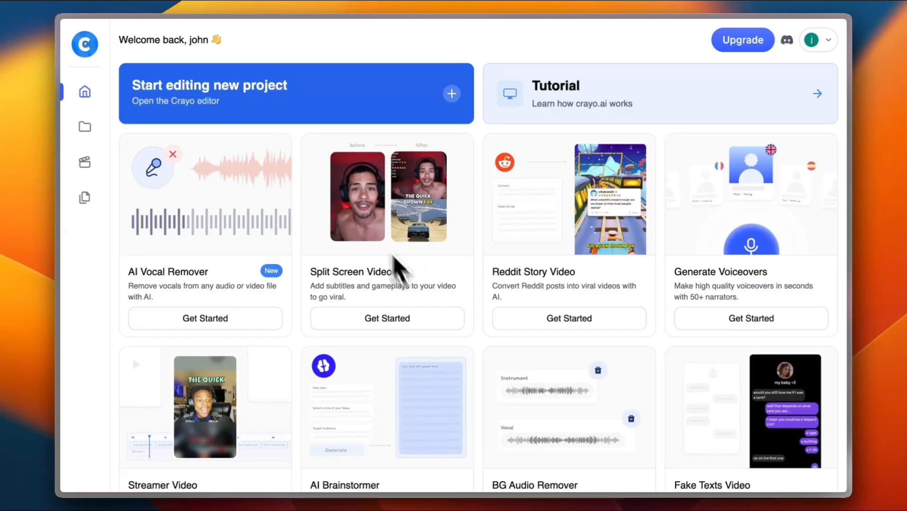
pyautogui.scroll(-3)
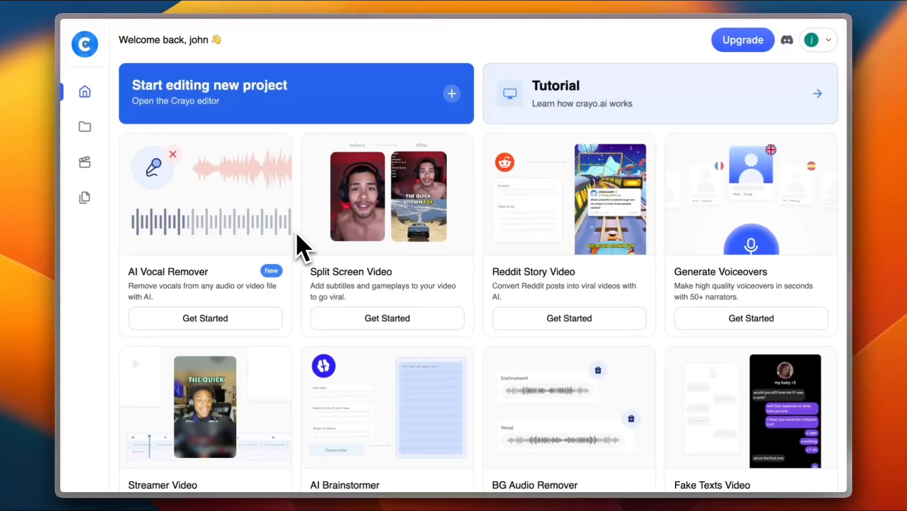
pyautogui.moveTo(294, 242)
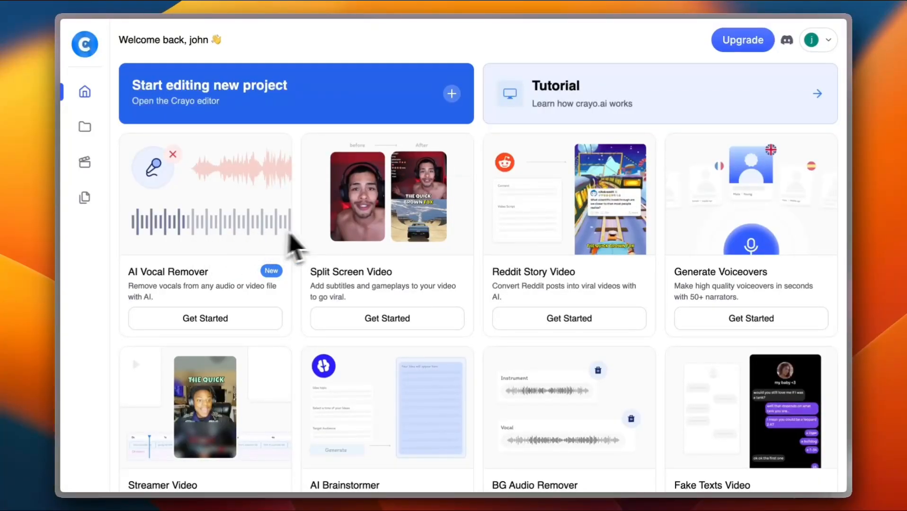
pyautogui.moveTo(445, 246)
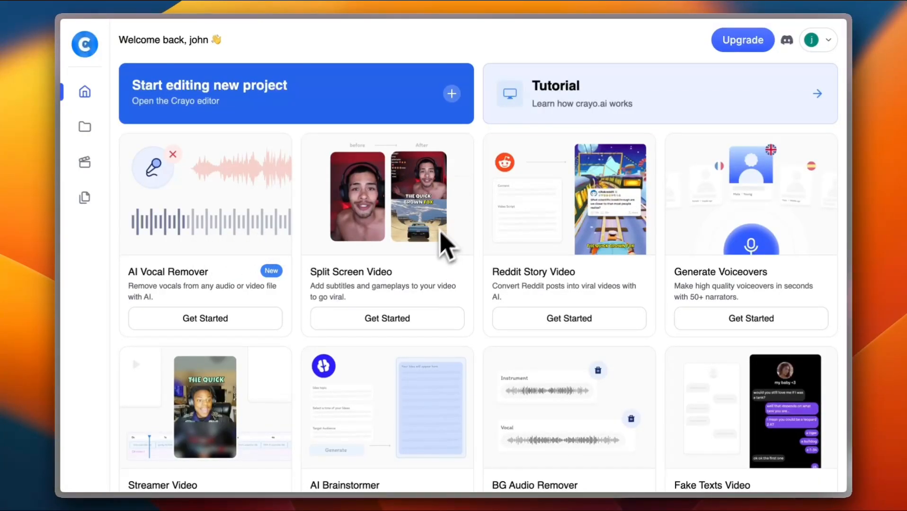
pyautogui.moveTo(405, 173)
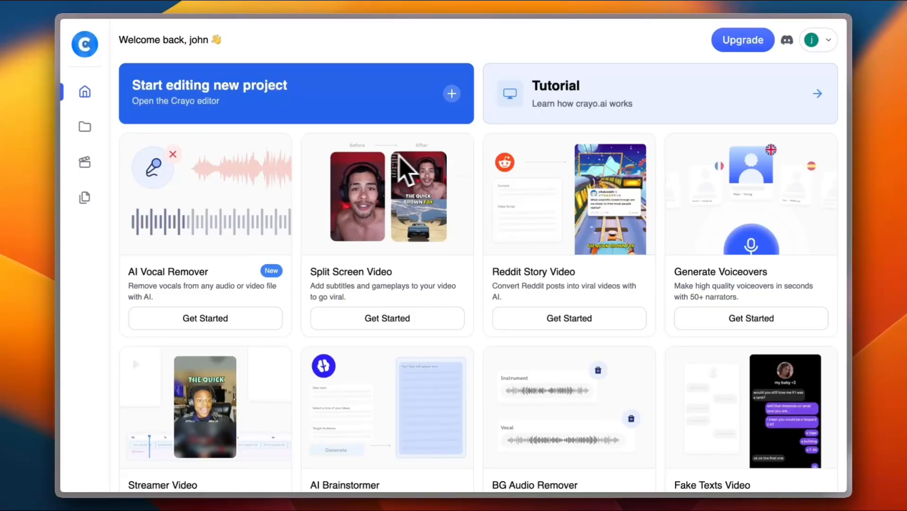
pyautogui.moveTo(447, 168)
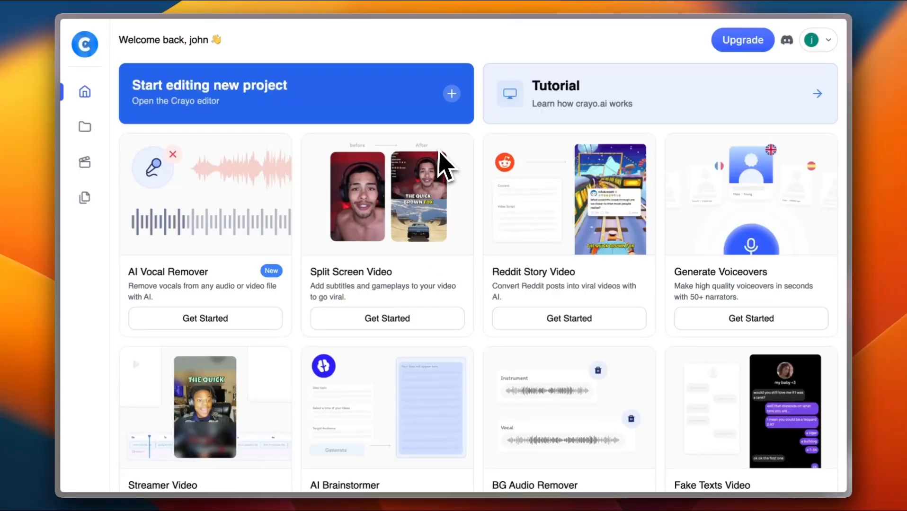
pyautogui.moveTo(431, 196)
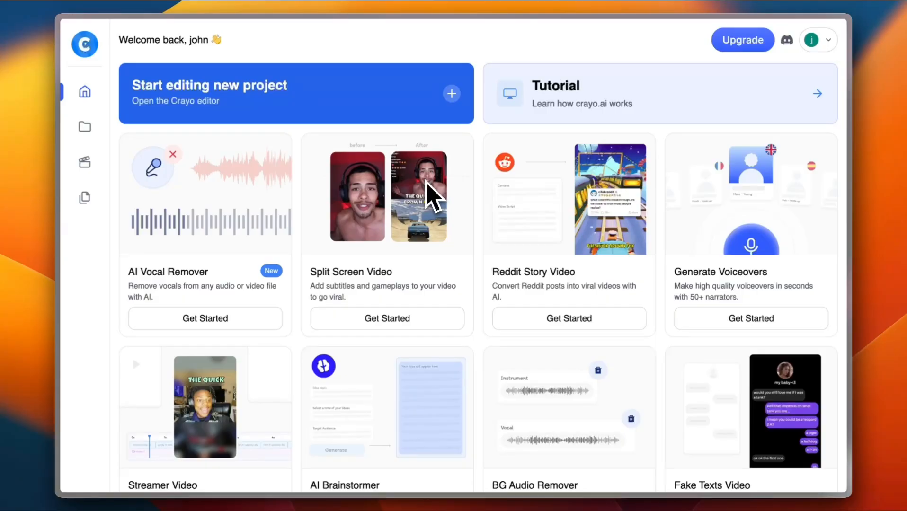
pyautogui.moveTo(434, 260)
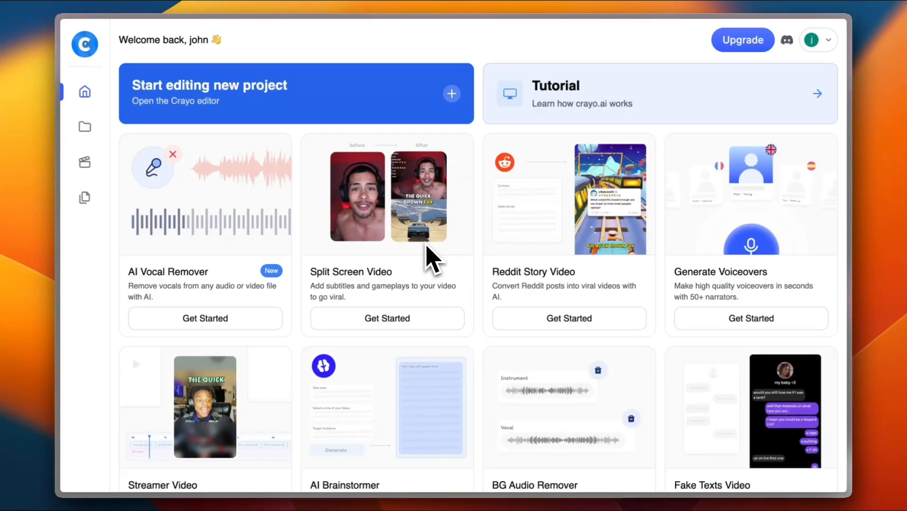
pyautogui.moveTo(457, 254)
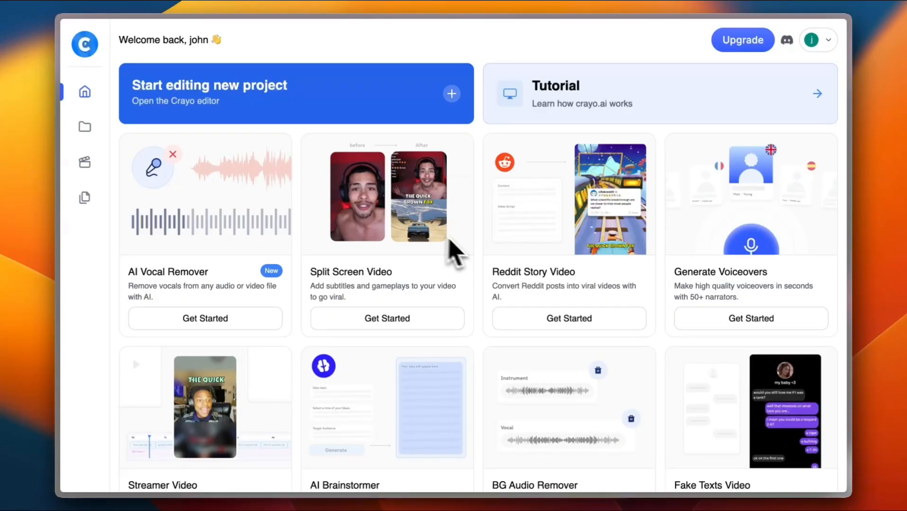
pyautogui.moveTo(569, 258)
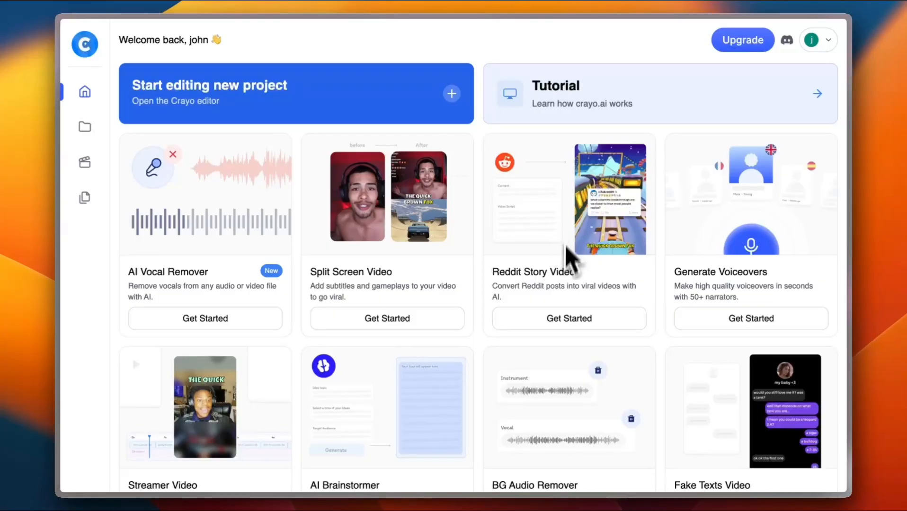
pyautogui.moveTo(599, 245)
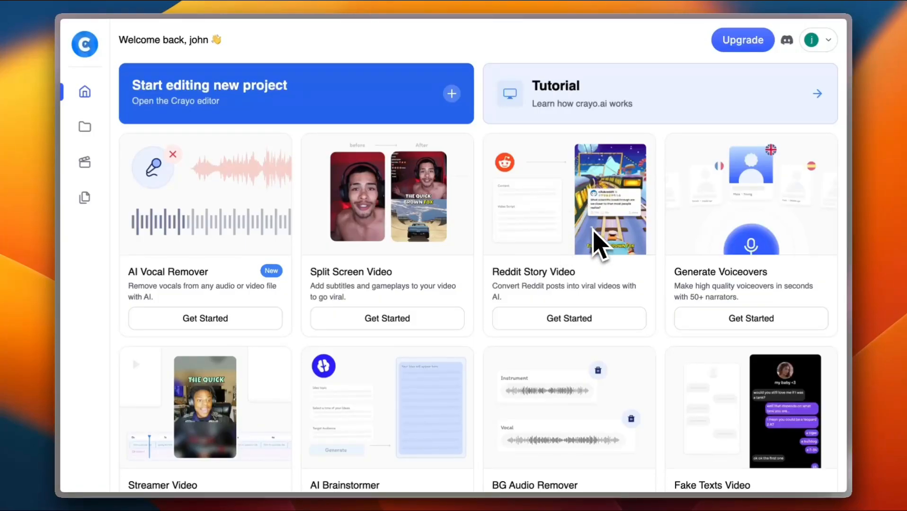
pyautogui.moveTo(717, 216)
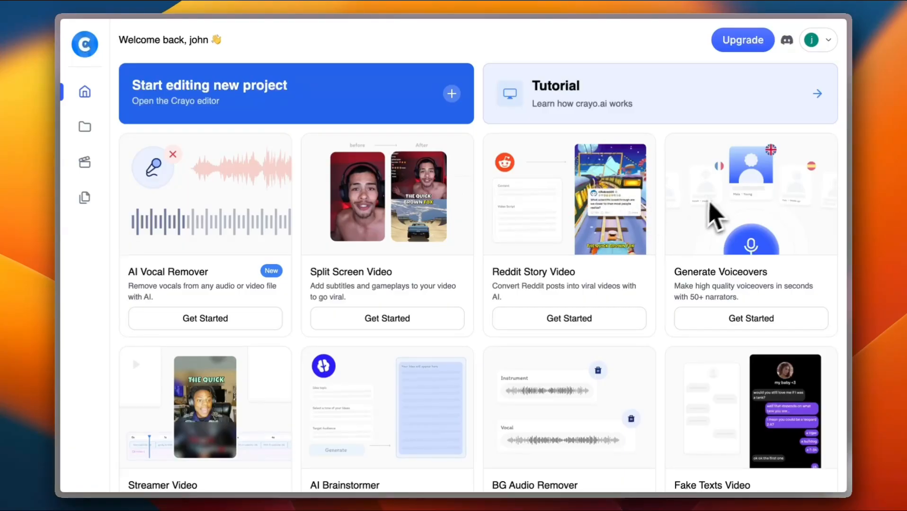
pyautogui.scroll(-3)
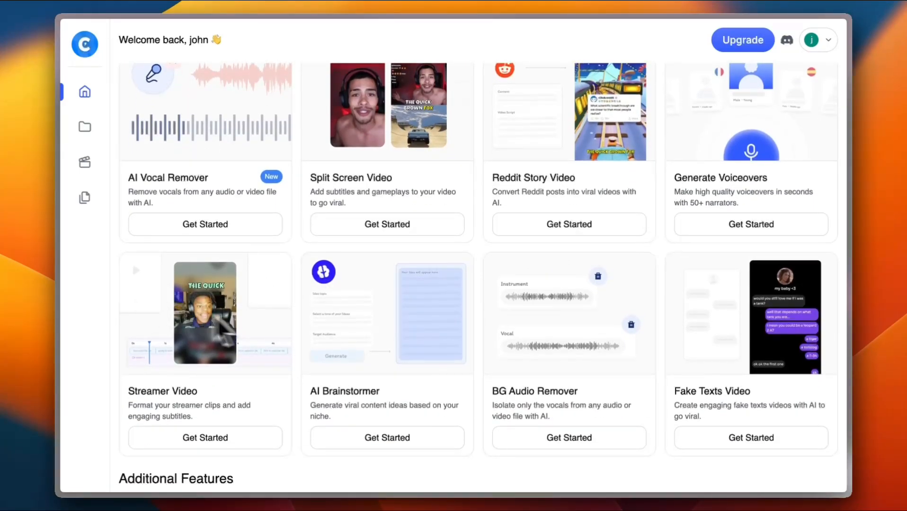
pyautogui.moveTo(391, 355)
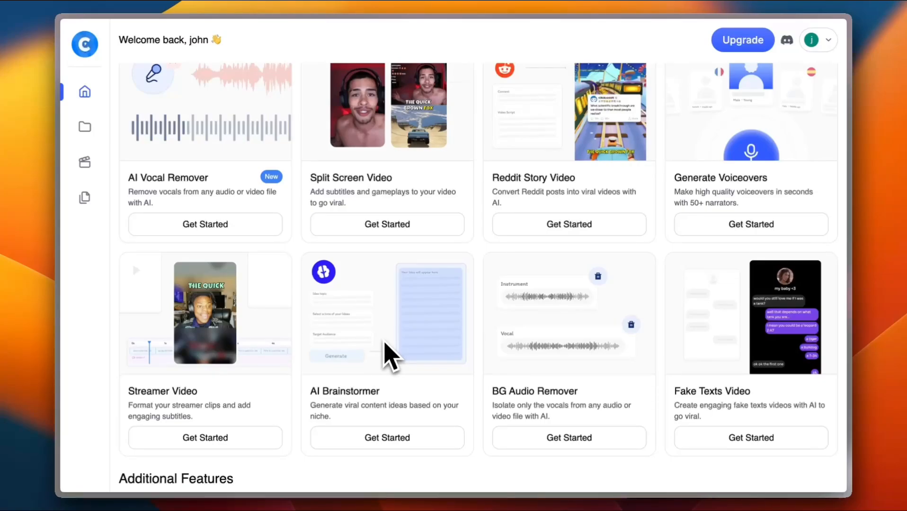
pyautogui.moveTo(565, 352)
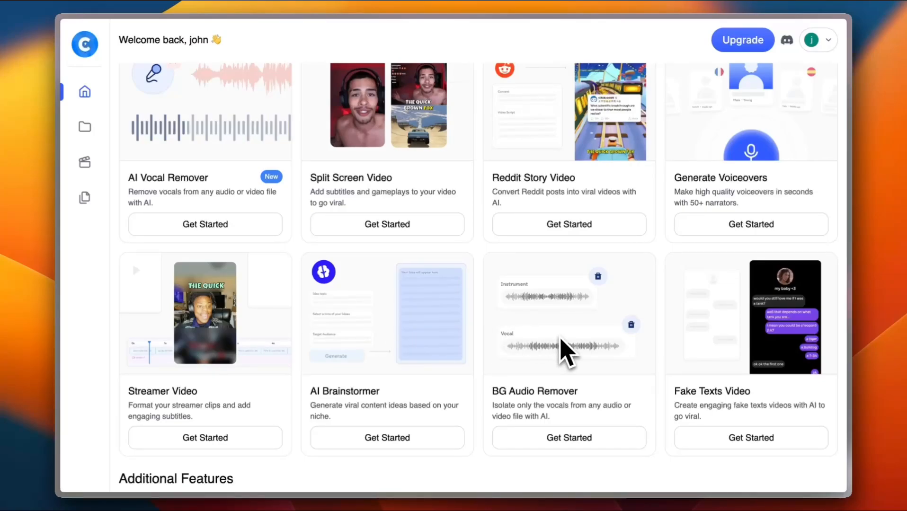
pyautogui.moveTo(735, 347)
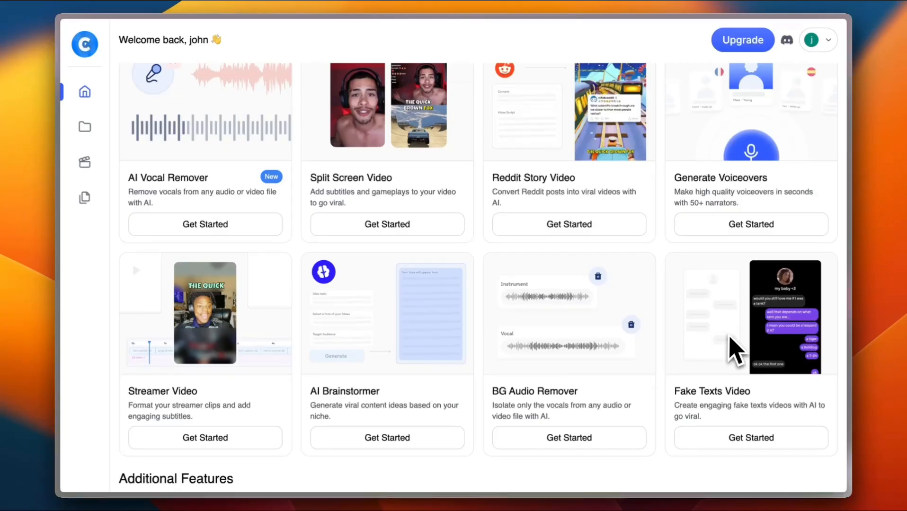
pyautogui.moveTo(745, 359)
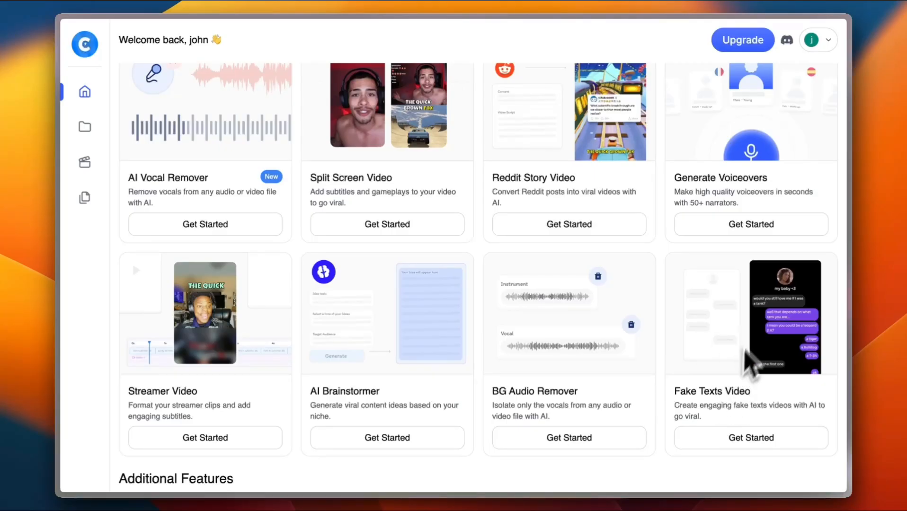
pyautogui.scroll(-3)
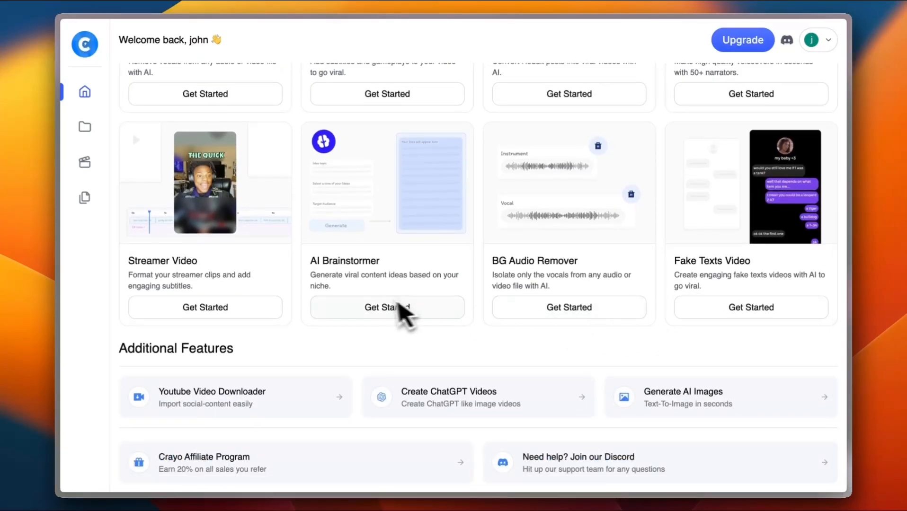
pyautogui.moveTo(252, 404)
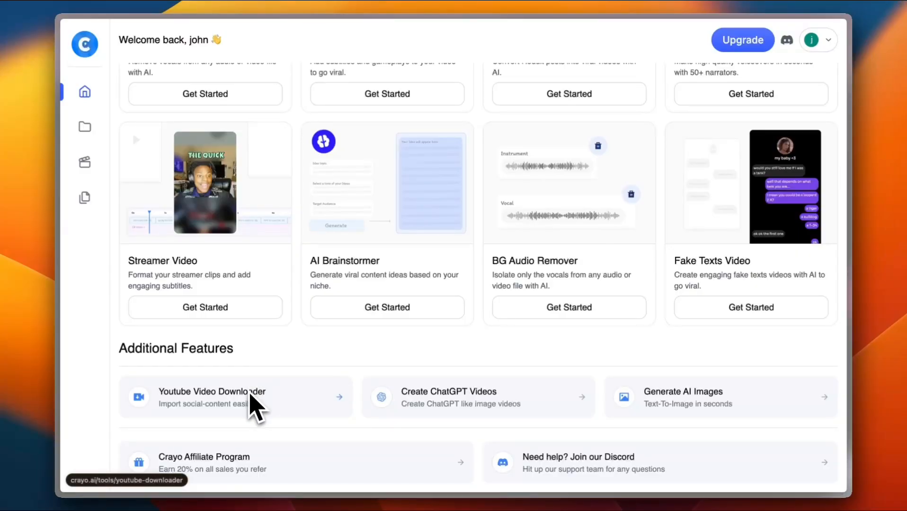
pyautogui.moveTo(466, 416)
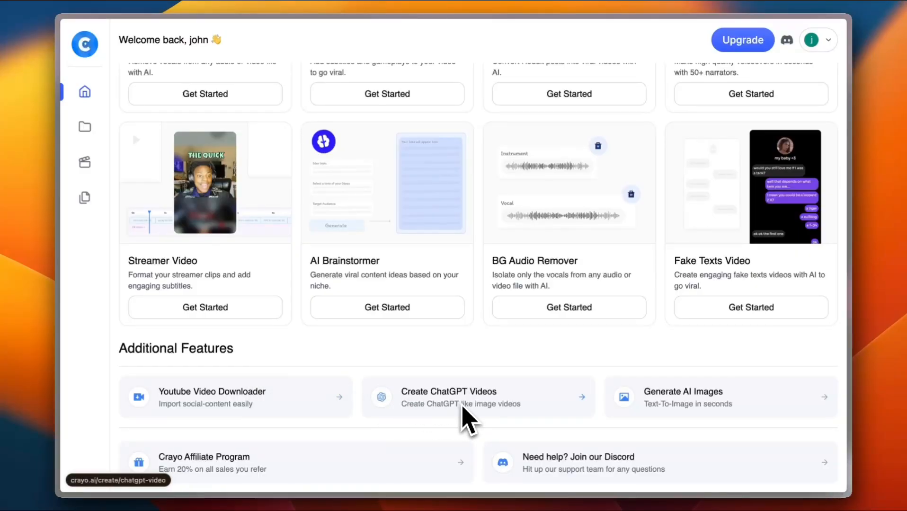
pyautogui.moveTo(665, 396)
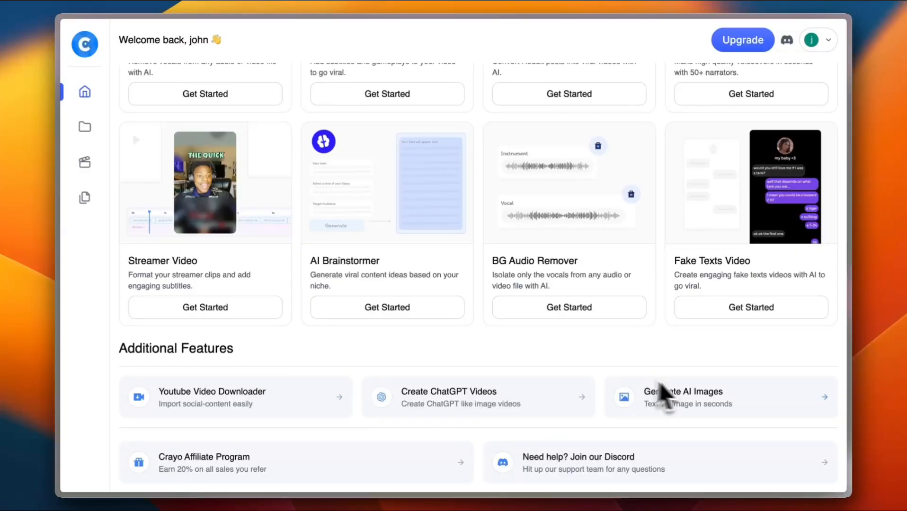
pyautogui.scroll(3)
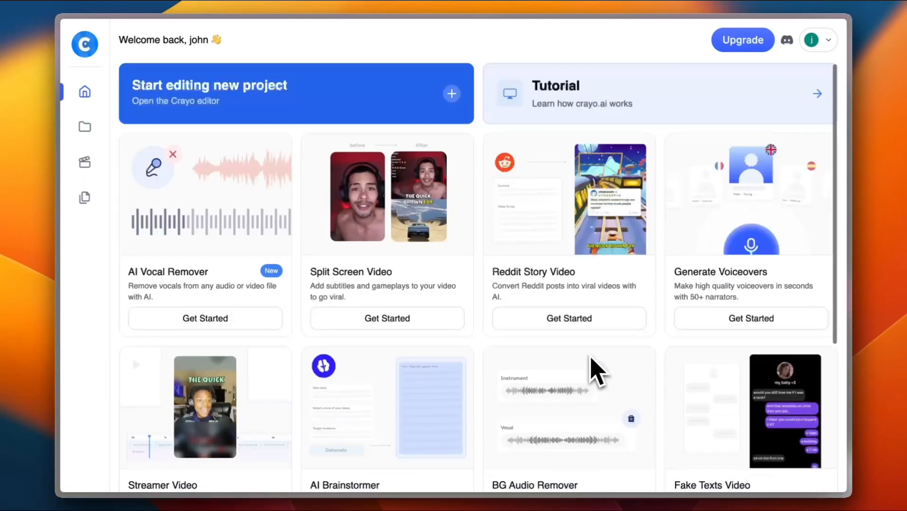
pyautogui.moveTo(601, 104)
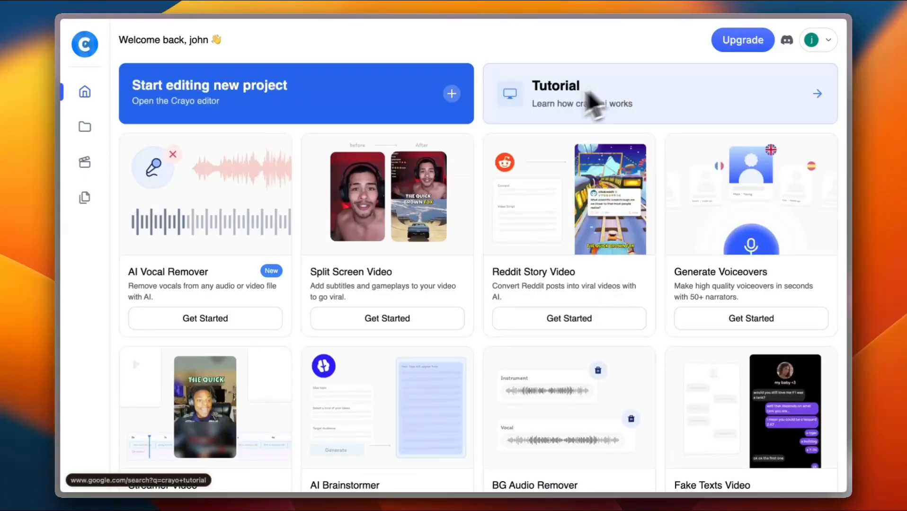
pyautogui.moveTo(489, 199)
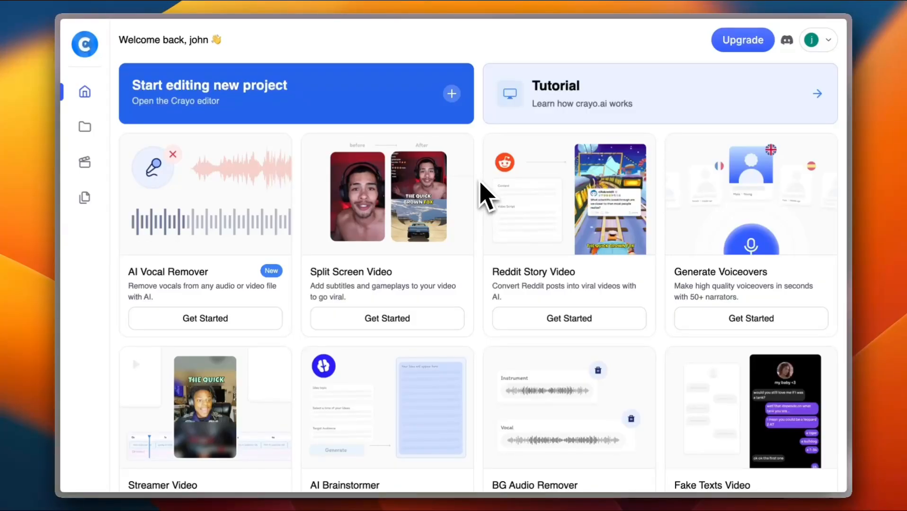
pyautogui.scroll(-3)
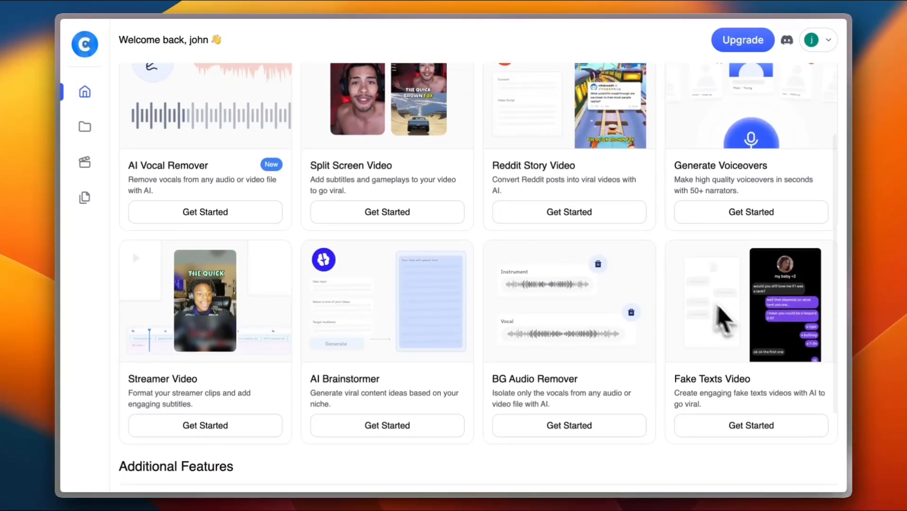
pyautogui.moveTo(751, 425)
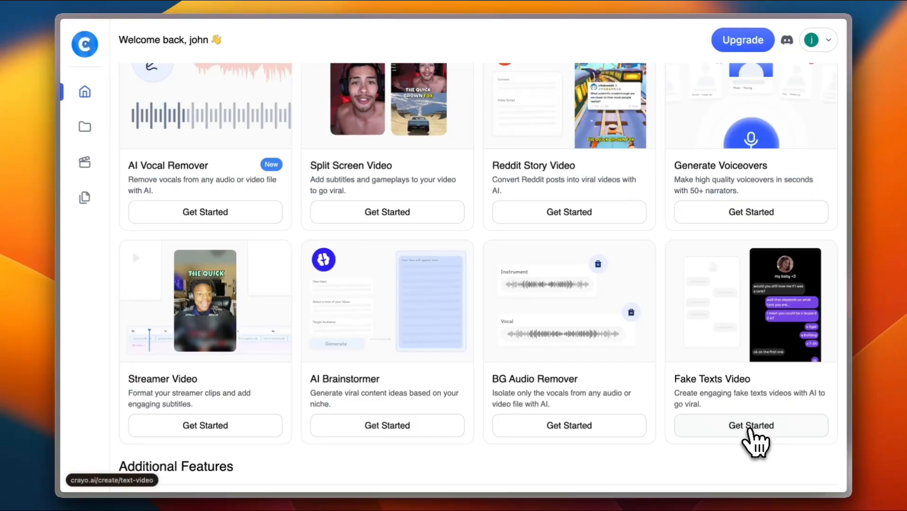
# Step: Start a Fake Texts Video and rename the chat contact to 'My Love'
pyautogui.click(750, 426)
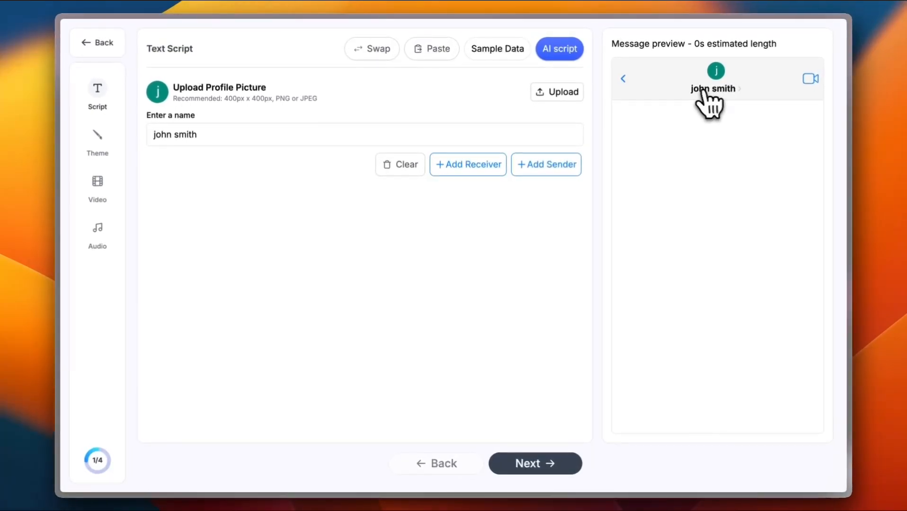
pyautogui.moveTo(216, 135)
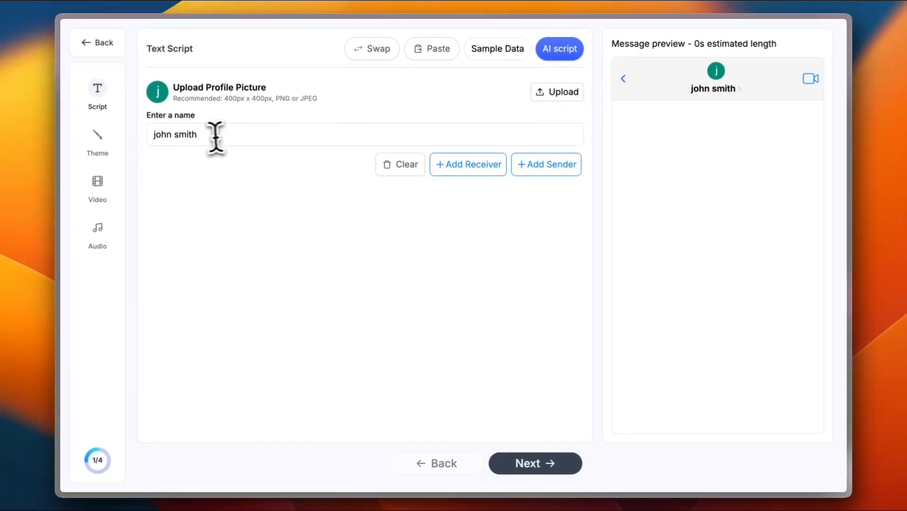
pyautogui.doubleClick(175, 134)
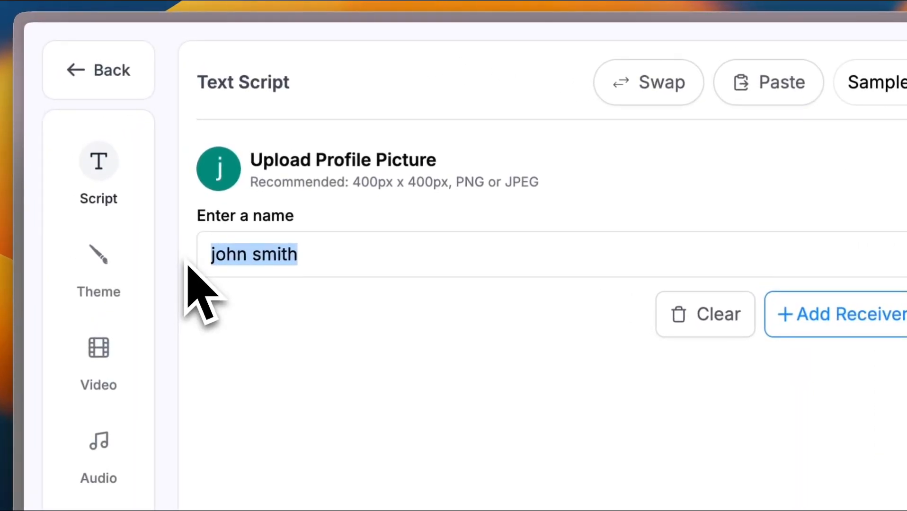
pyautogui.write('My Lo')
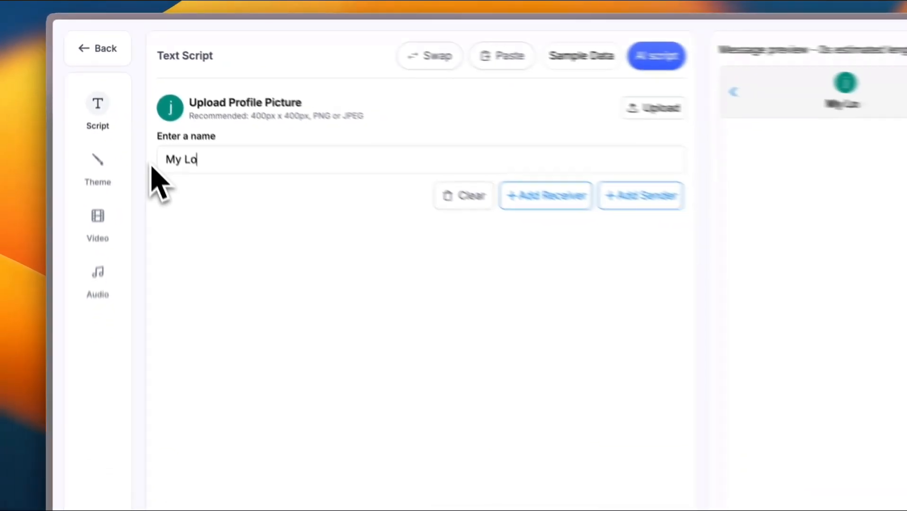
pyautogui.write('ve')
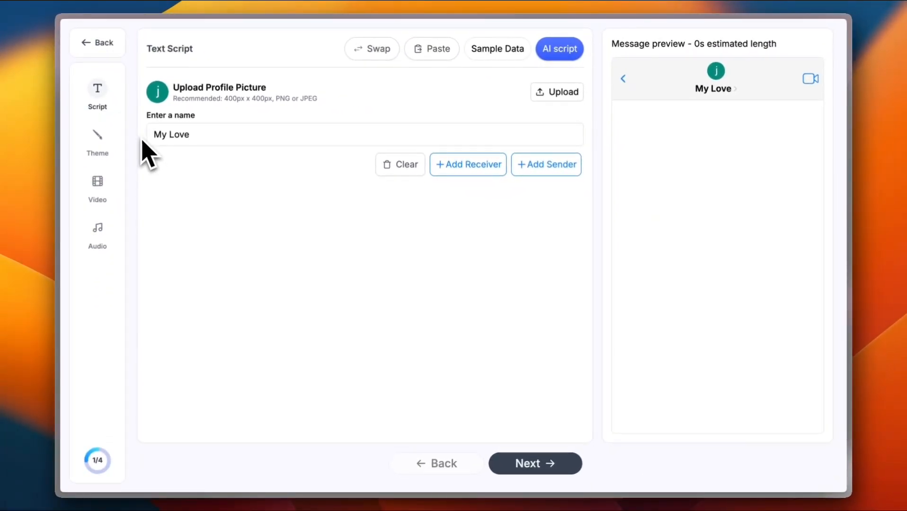
pyautogui.moveTo(459, 191)
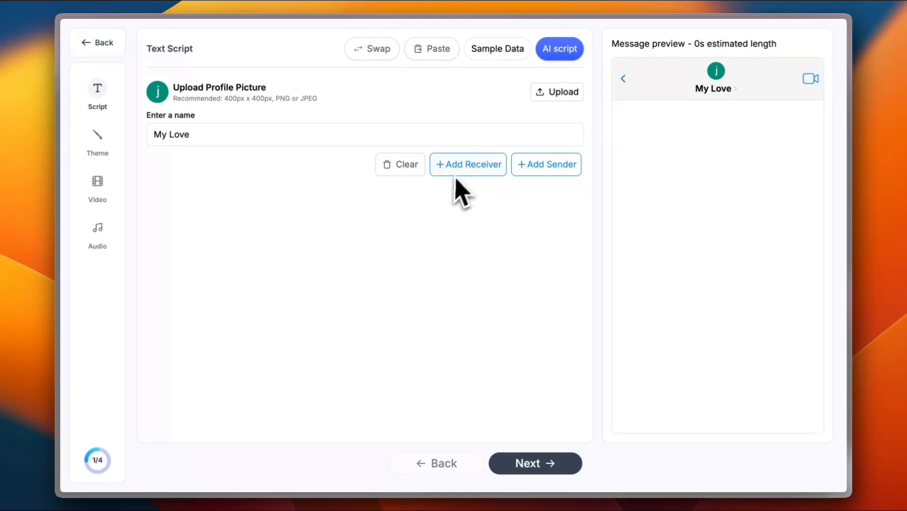
pyautogui.moveTo(474, 174)
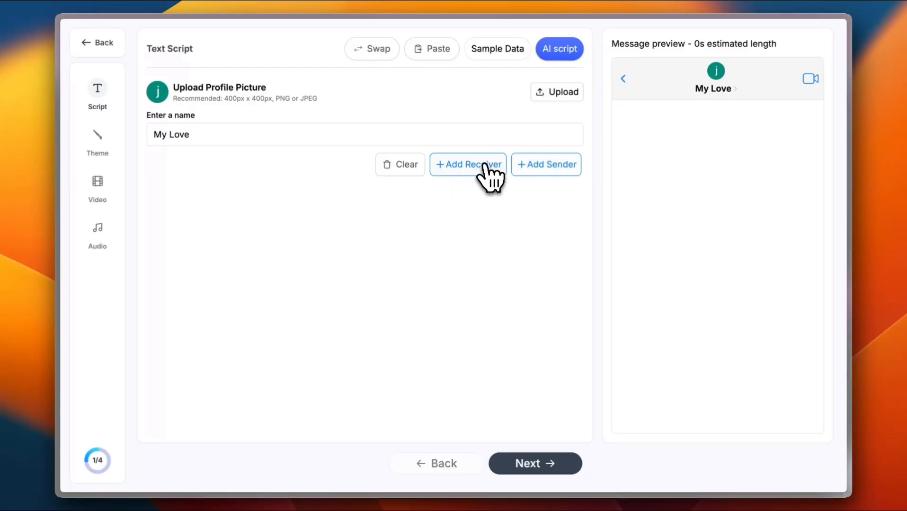
# Step: Add a received 'My Love' message and a sent 'Me' reply to the chat
pyautogui.click(468, 164)
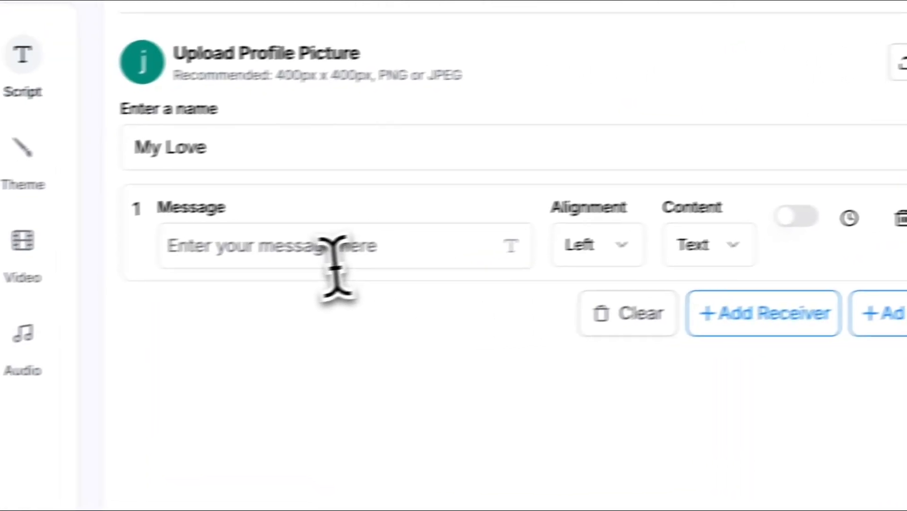
pyautogui.write('My Love')
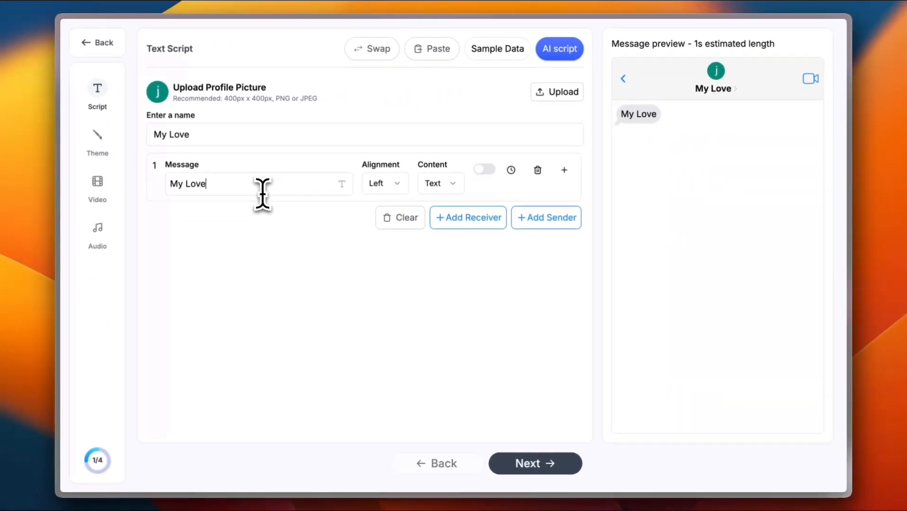
pyautogui.moveTo(448, 202)
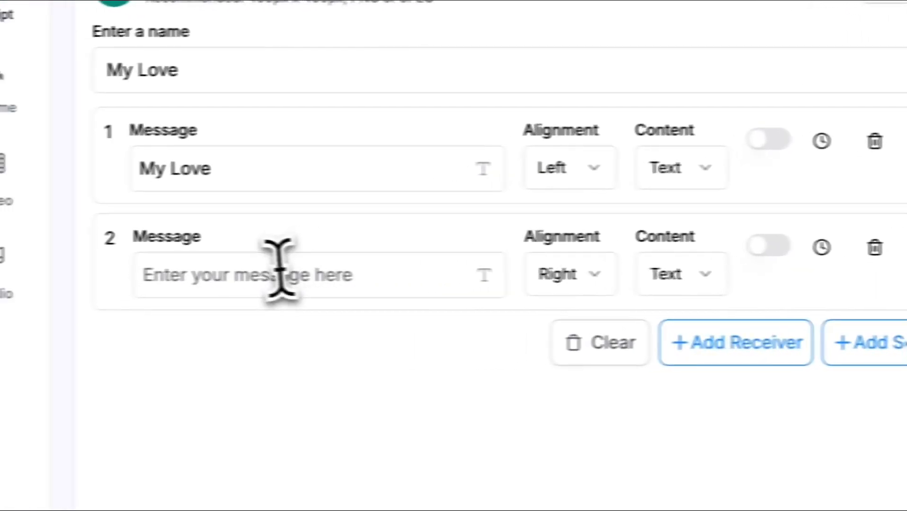
pyautogui.write('Me')
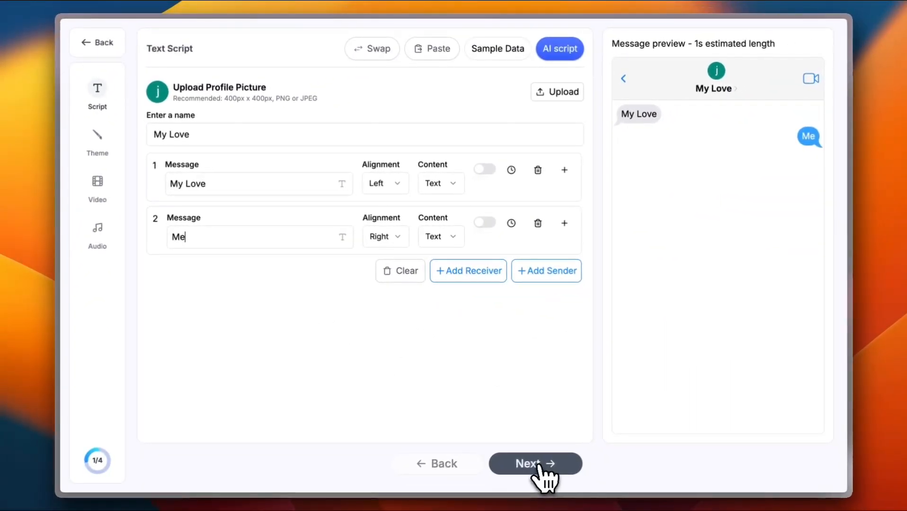
# Step: Advance from the chat script to the Choose theme stage
pyautogui.click(533, 463)
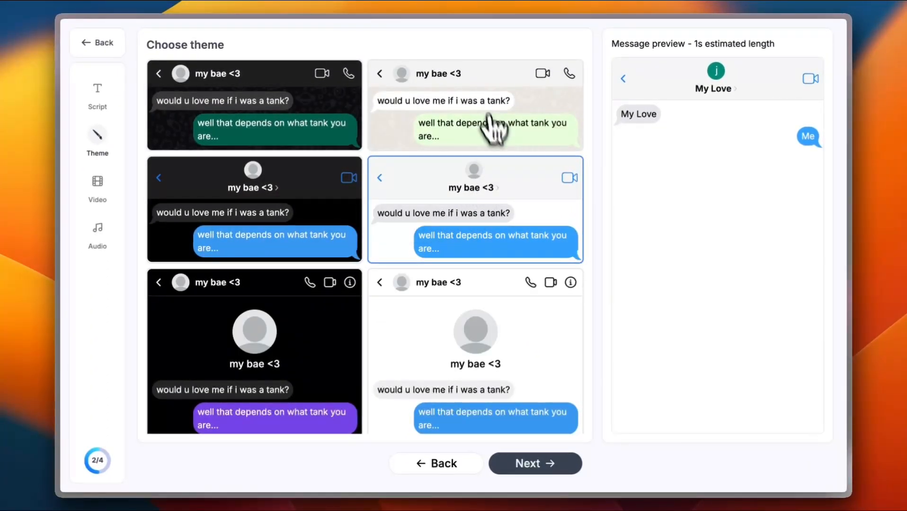
pyautogui.moveTo(312, 211)
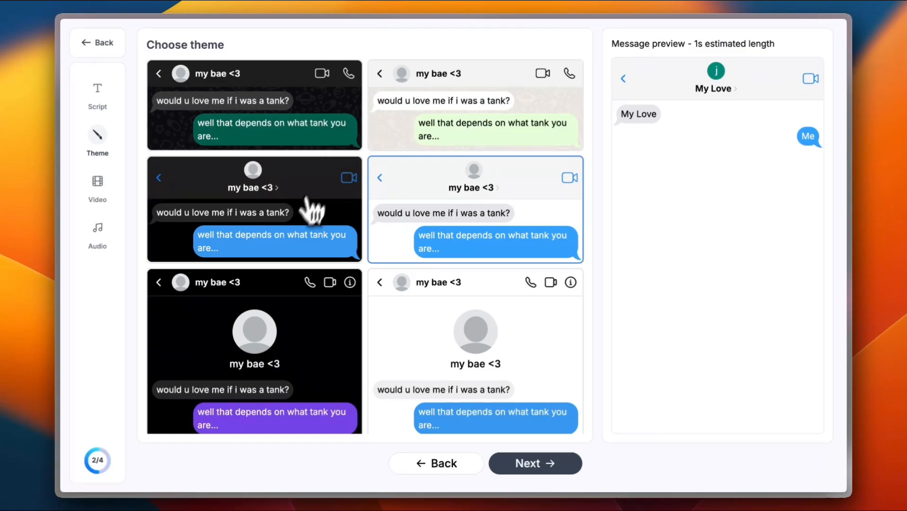
pyautogui.moveTo(457, 122)
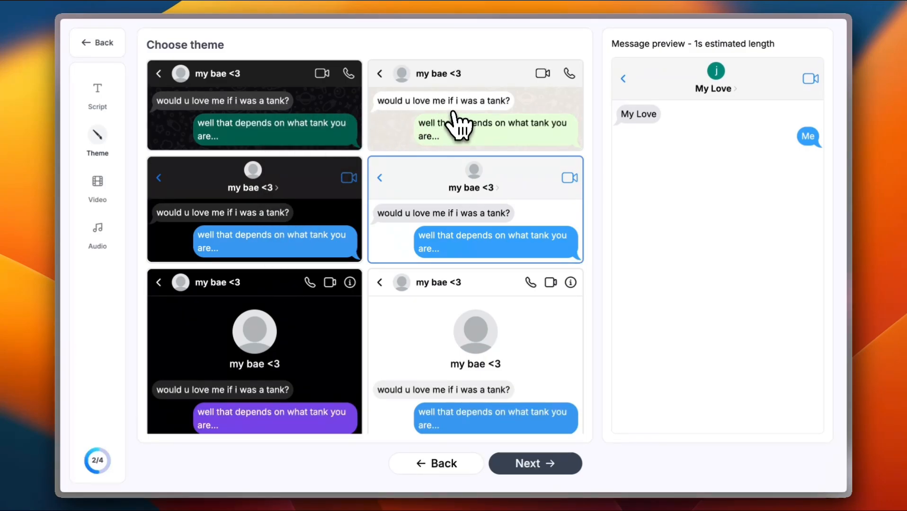
pyautogui.moveTo(300, 213)
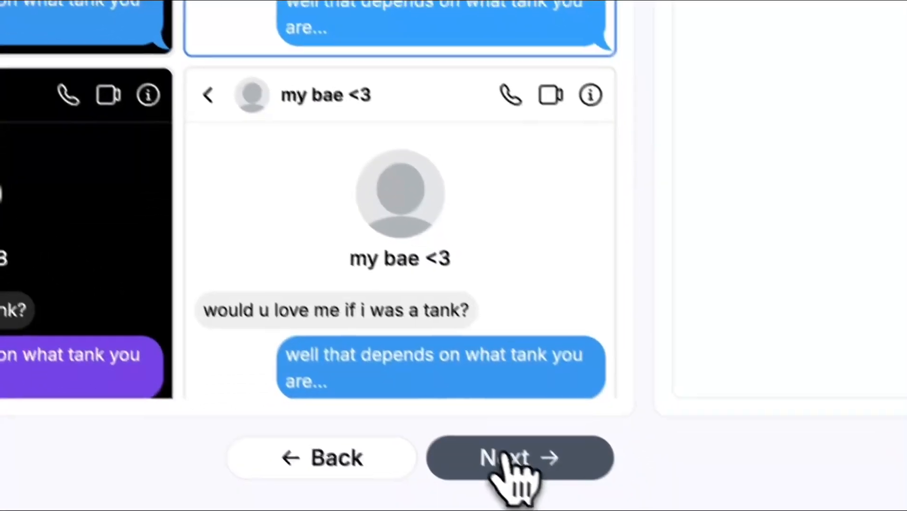
# Step: Accept the theme and choose Slime Video as the background clip
pyautogui.click(517, 457)
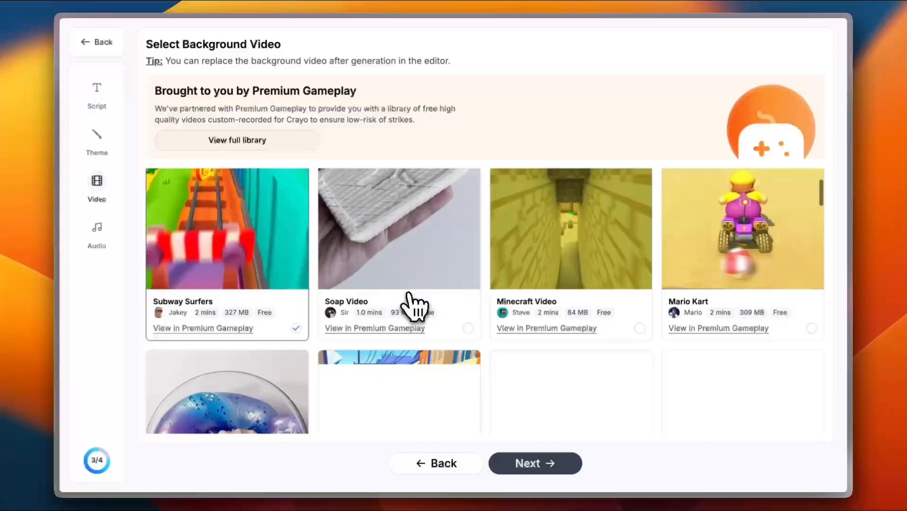
pyautogui.scroll(-3)
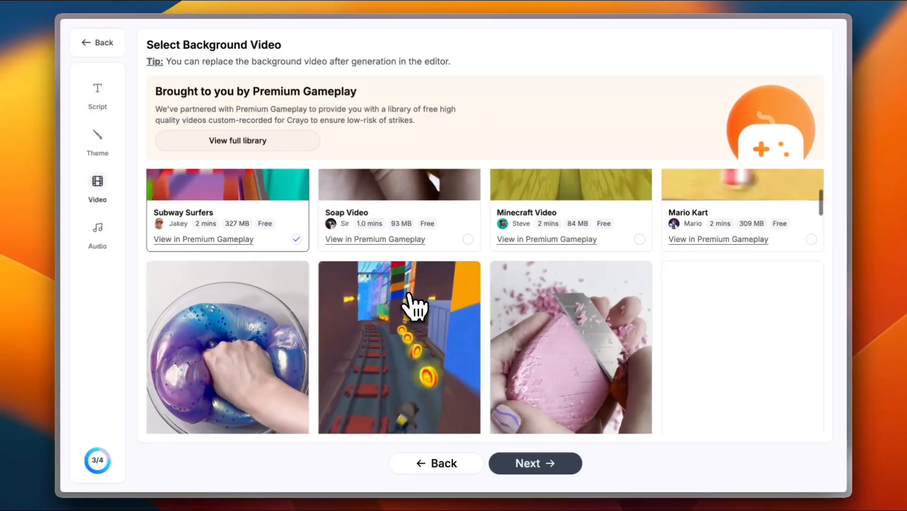
pyautogui.scroll(-3)
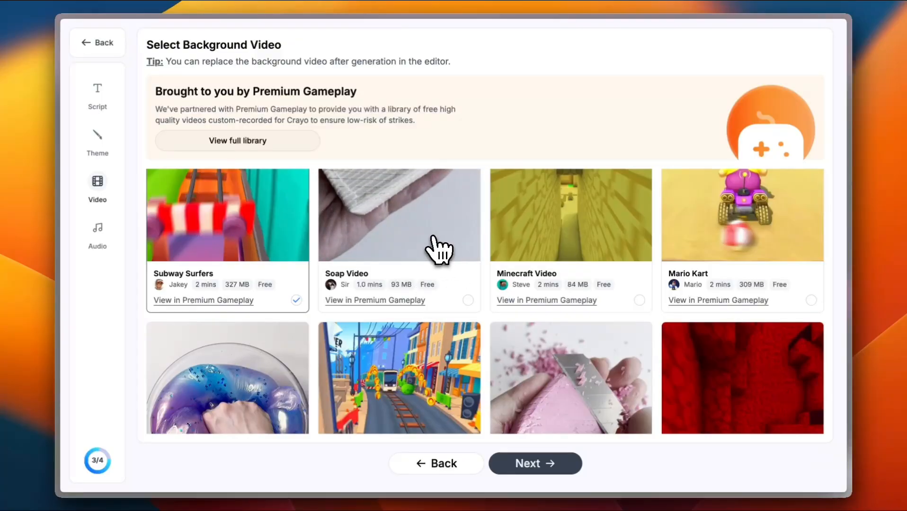
pyautogui.scroll(-3)
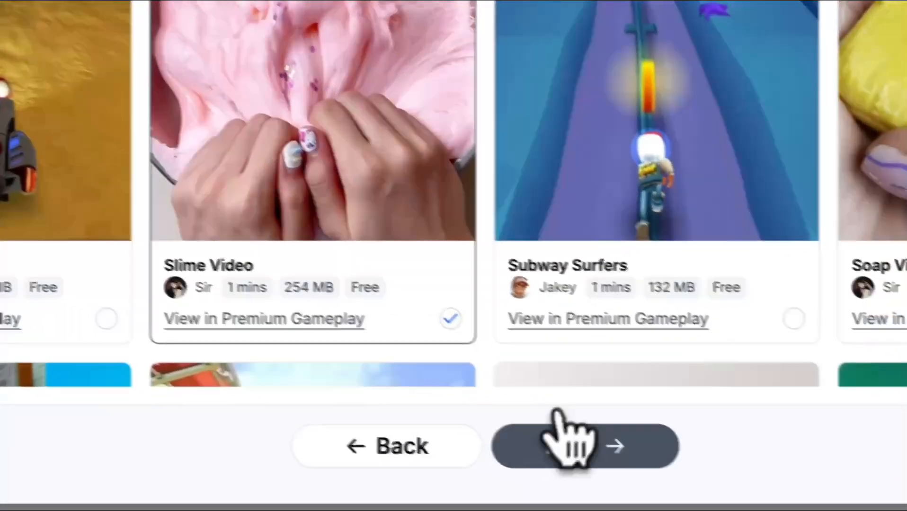
# Step: Continue to the Audio step and choose Natasha as the receiver voice
pyautogui.click(584, 446)
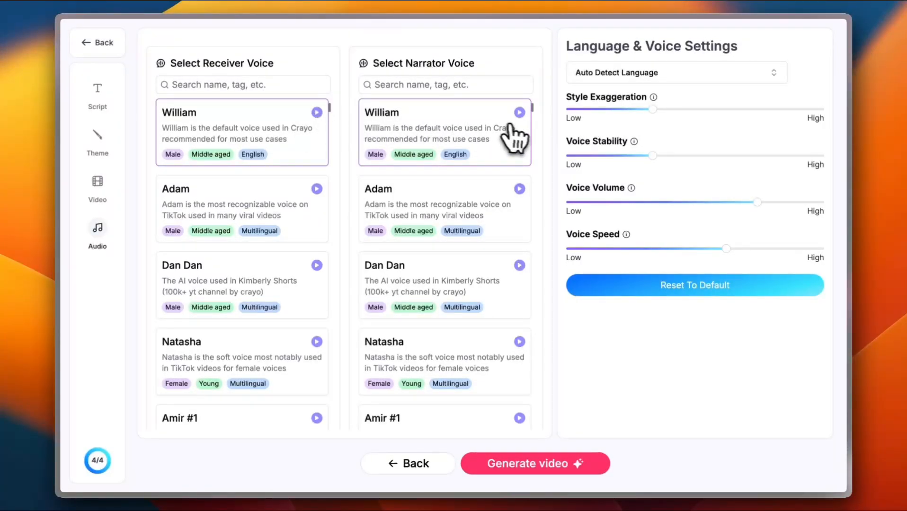
pyautogui.moveTo(508, 139)
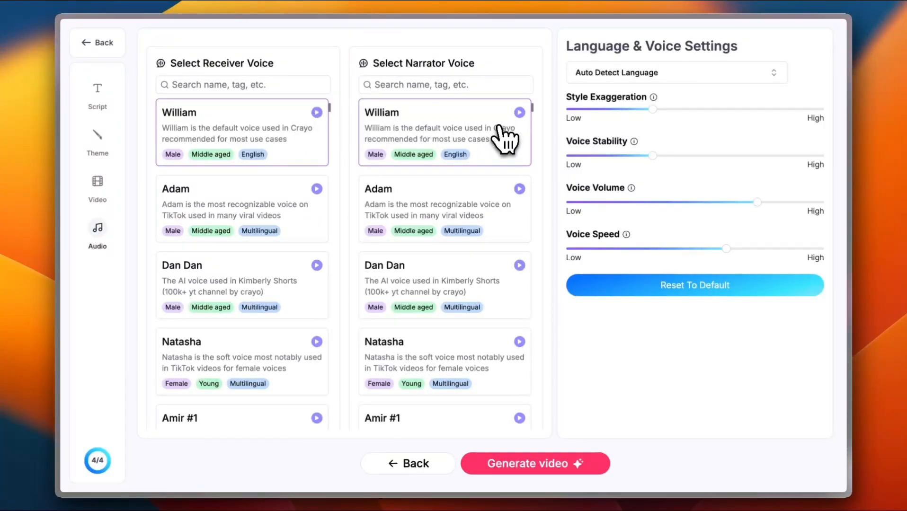
pyautogui.scroll(-3)
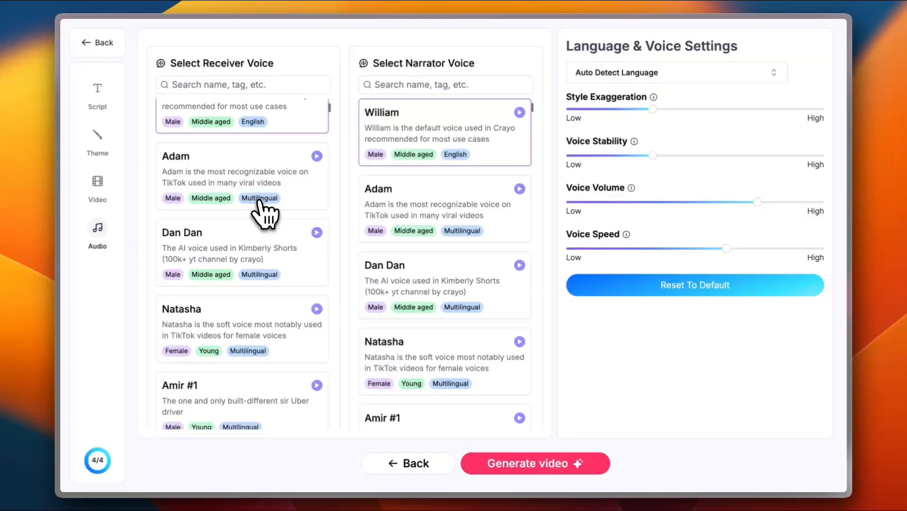
pyautogui.scroll(-3)
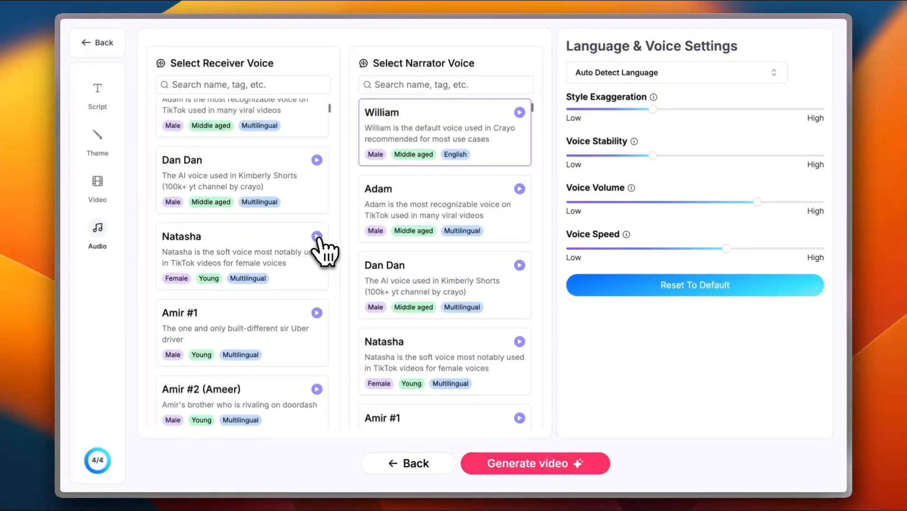
pyautogui.click(315, 235)
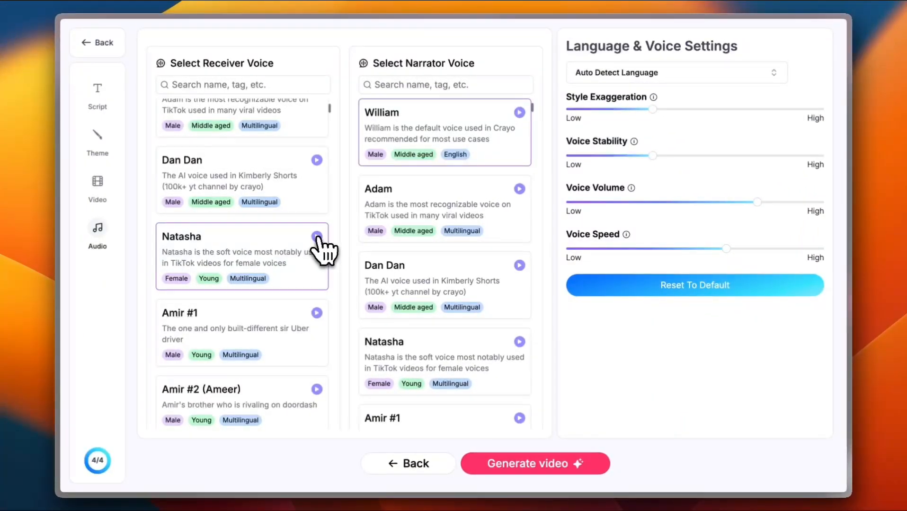
pyautogui.moveTo(440, 81)
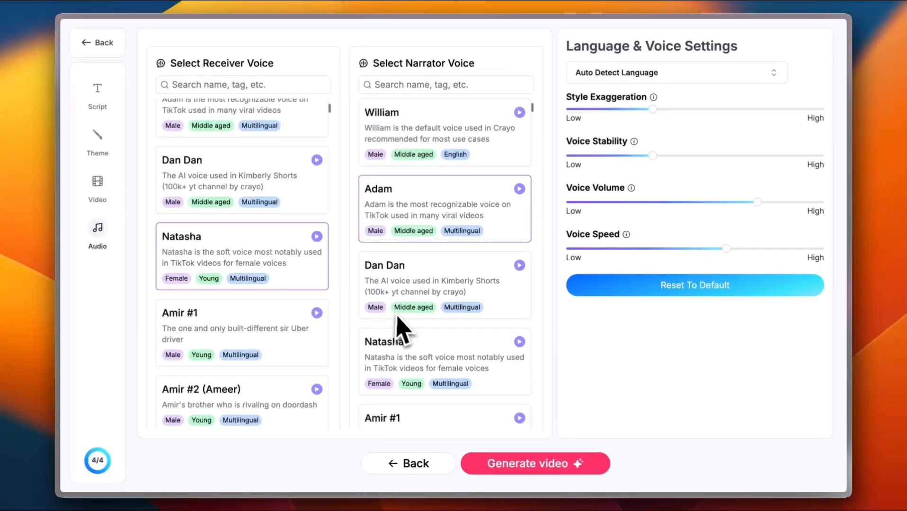
pyautogui.moveTo(459, 384)
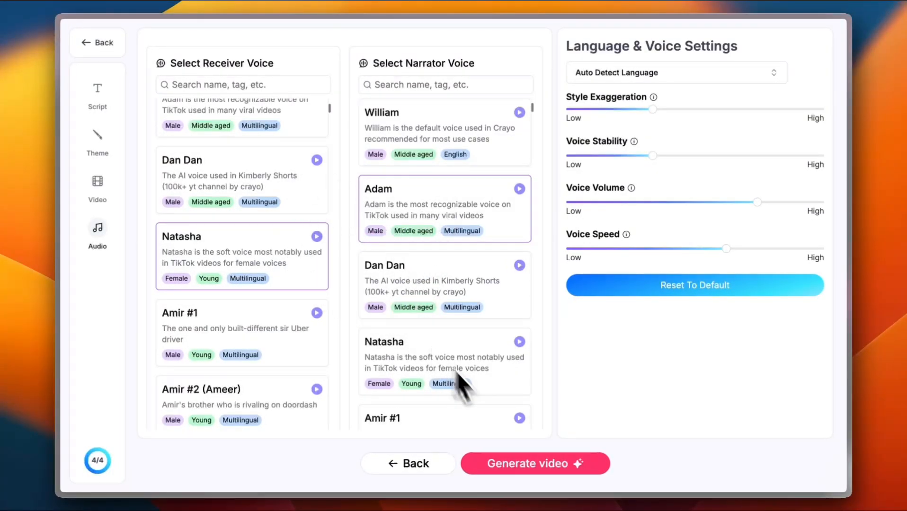
pyautogui.moveTo(541, 477)
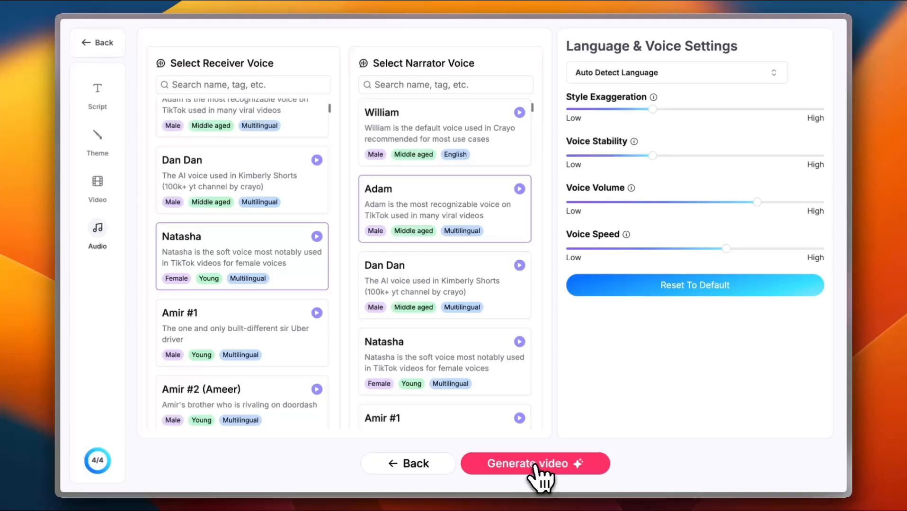
# Step: Request video generation, view the pricing plans, and return to the chat script editor
pyautogui.click(527, 463)
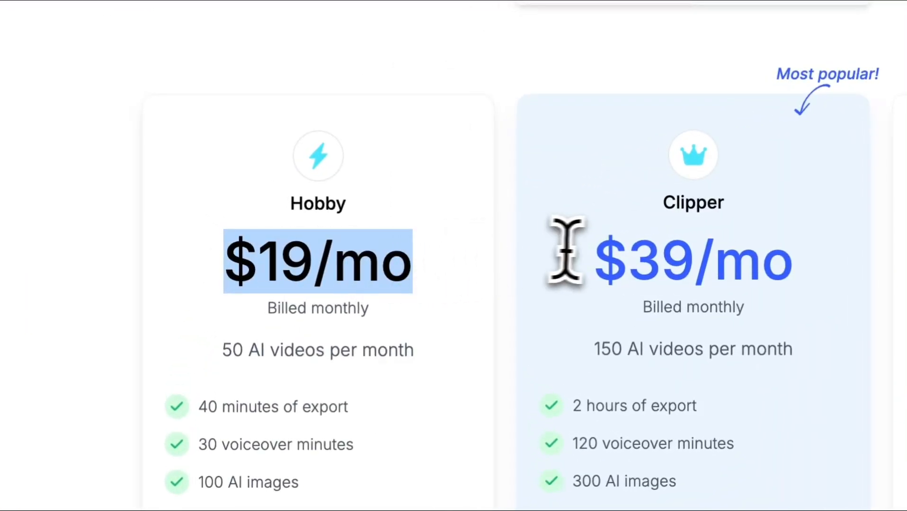
pyautogui.hscroll(3)
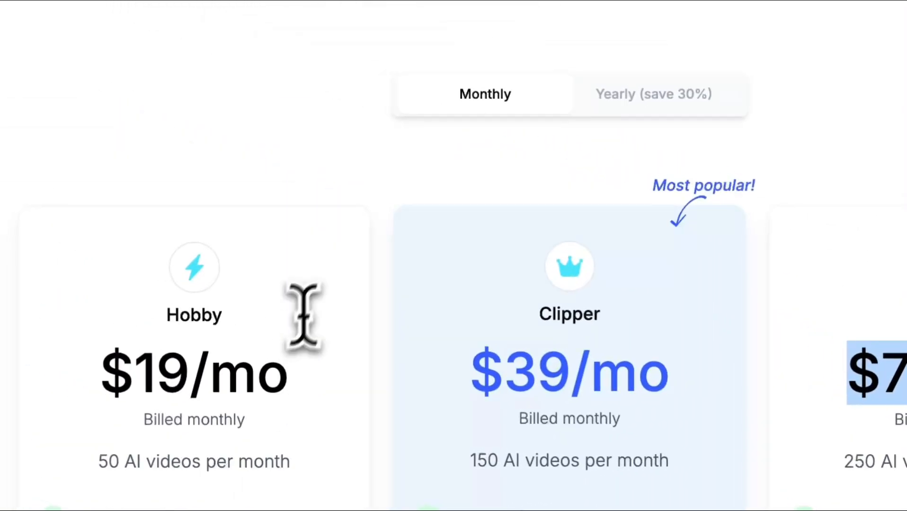
pyautogui.click(652, 94)
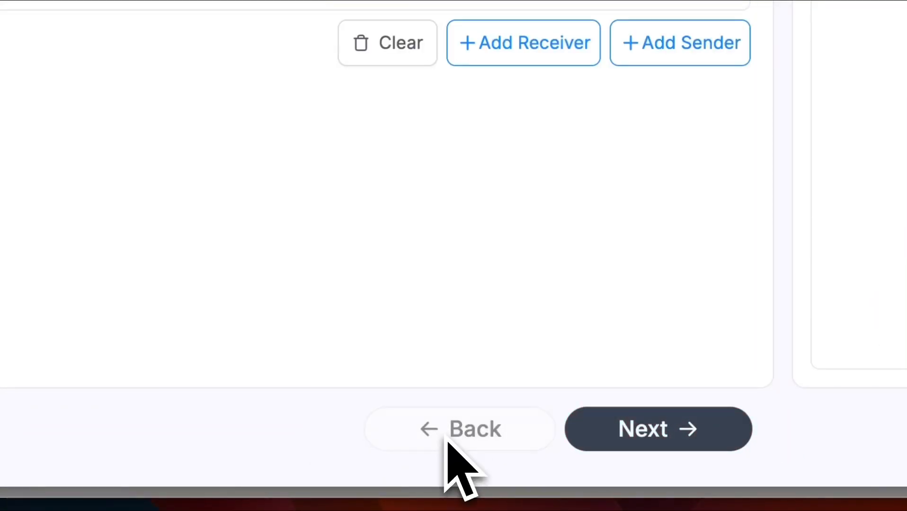
pyautogui.click(459, 430)
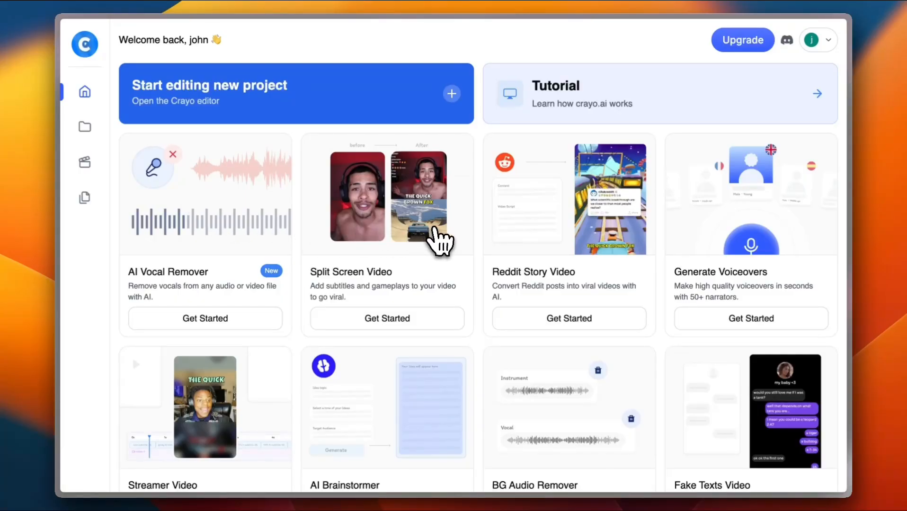
pyautogui.moveTo(395, 320)
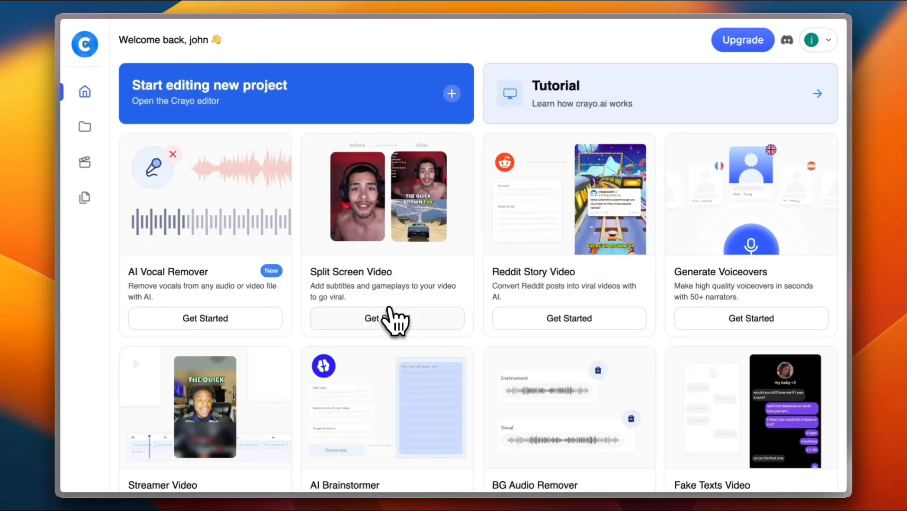
pyautogui.click(387, 318)
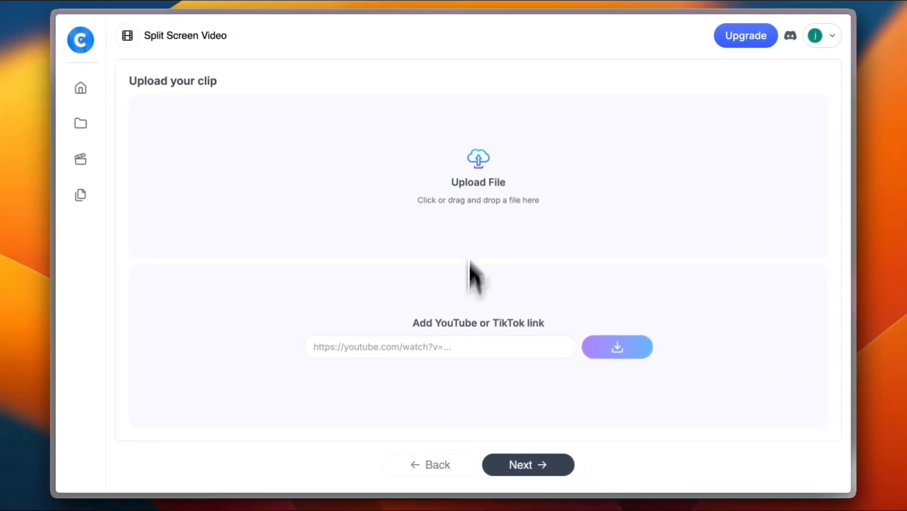
pyautogui.moveTo(463, 358)
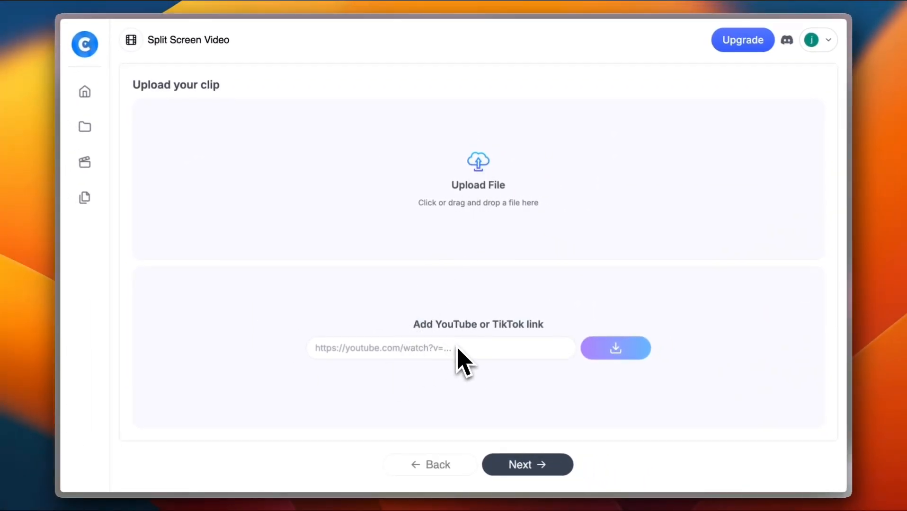
pyautogui.moveTo(423, 347)
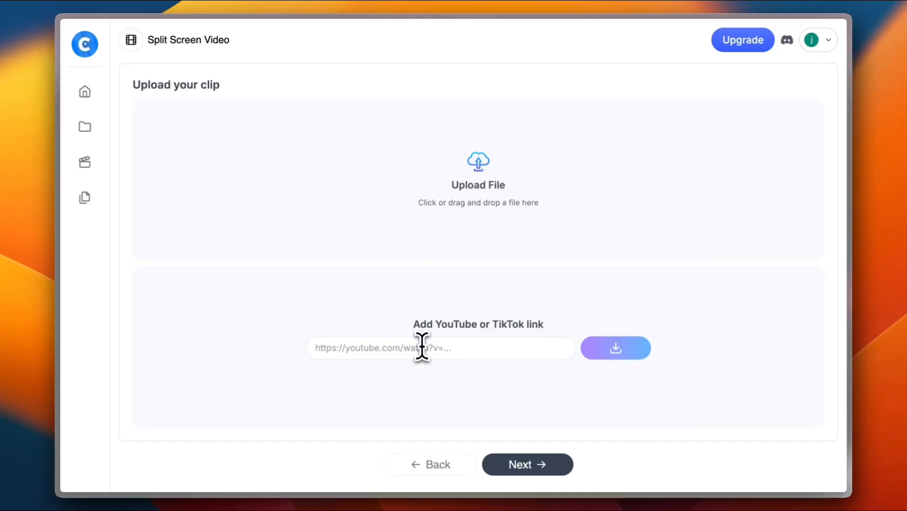
pyautogui.write('https://www.youtube.com/watch?v=LqaLFkujoNQ')
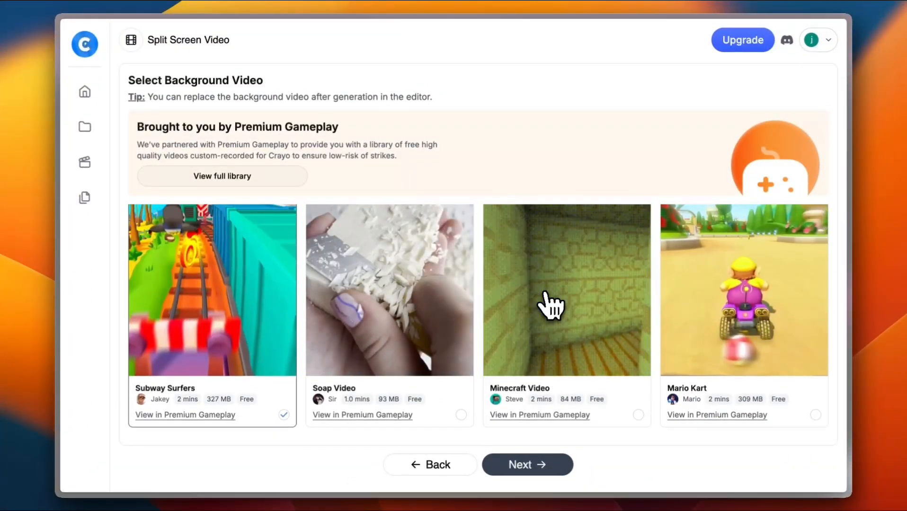
# Step: Pick the orange WORD subtitle template, then go back twice to Upload your clip
pyautogui.click(526, 464)
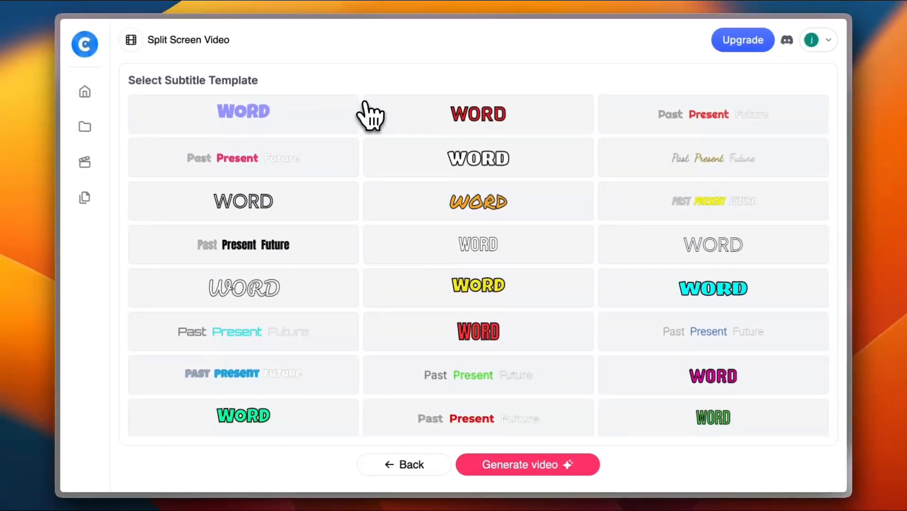
pyautogui.moveTo(369, 148)
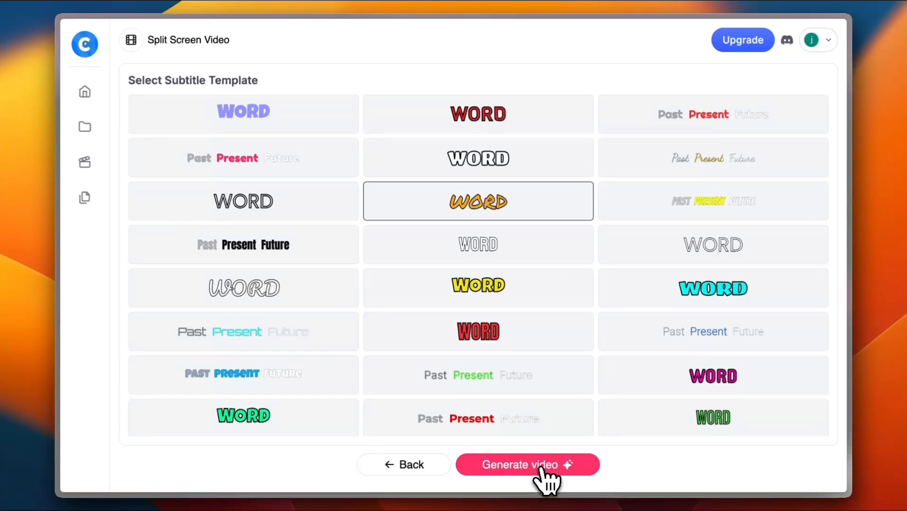
pyautogui.moveTo(404, 465)
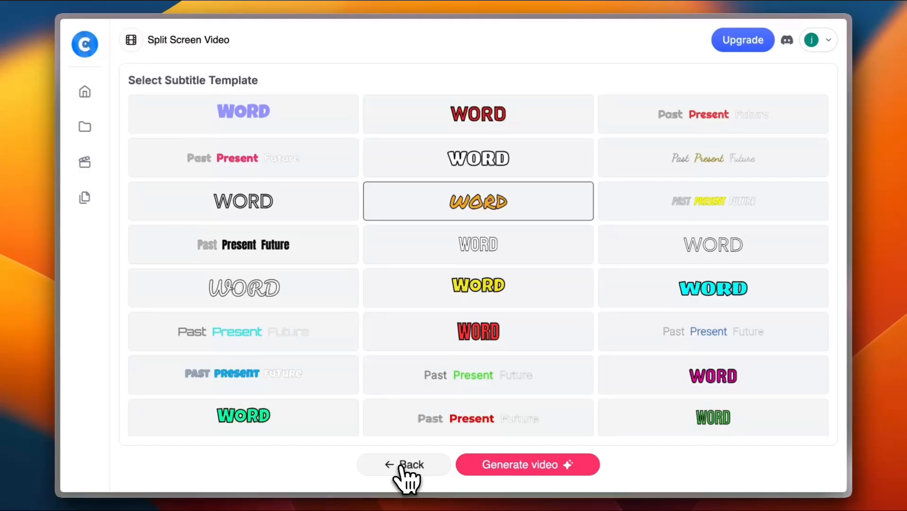
pyautogui.click(403, 465)
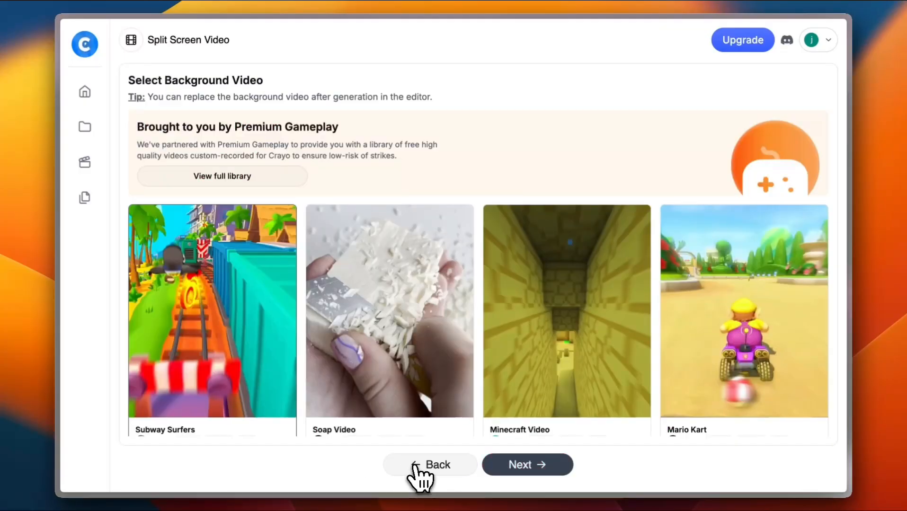
pyautogui.click(431, 464)
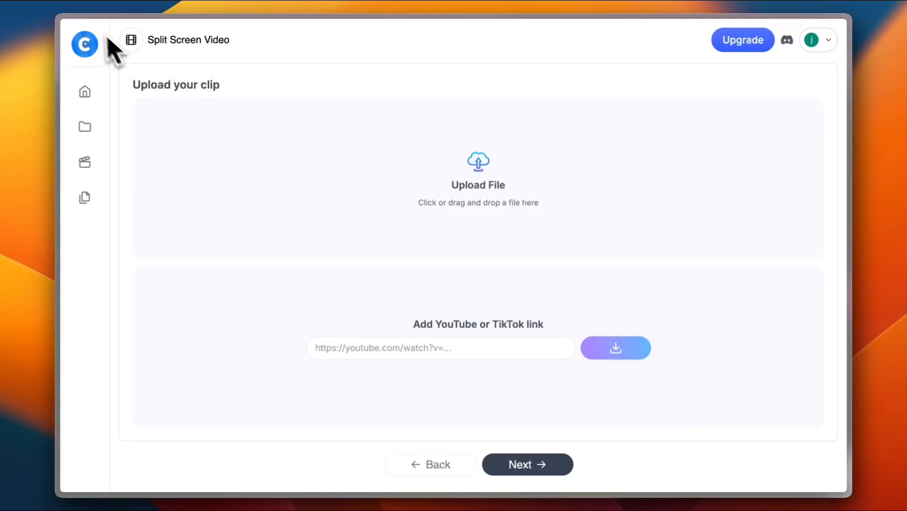
# Step: Open the AI Voiceovers tool from the dashboard and title it 'main'
pyautogui.click(84, 92)
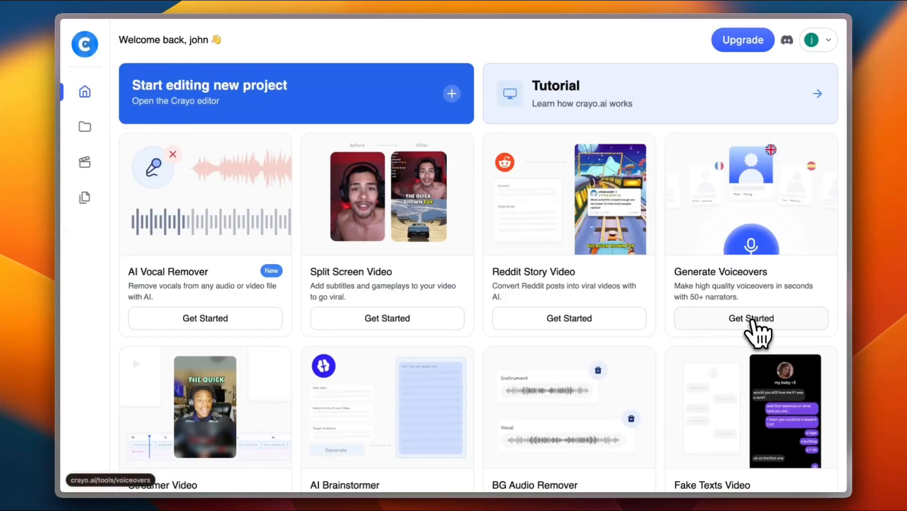
pyautogui.click(751, 318)
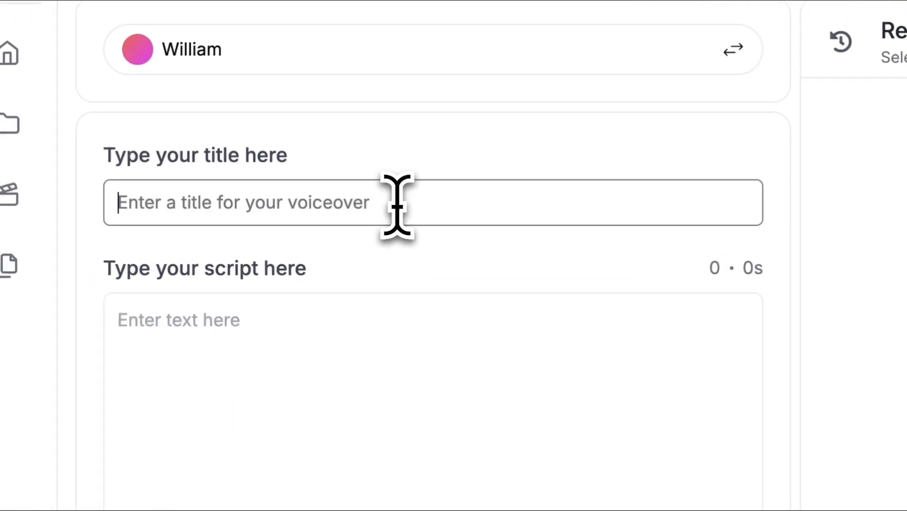
pyautogui.write('main')
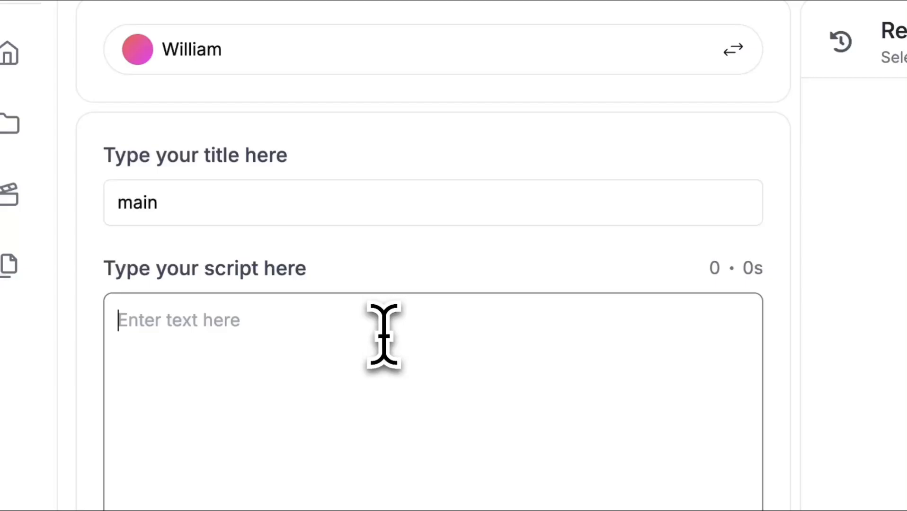
# Step: Type a script reminding viewers to like, subscribe and hit the bell icon
pyautogui.write('don')
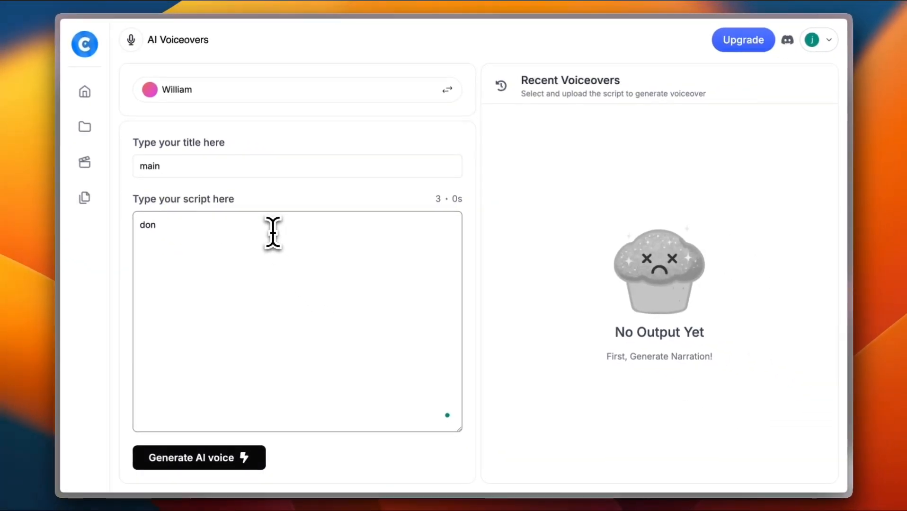
pyautogui.write("'t forg")
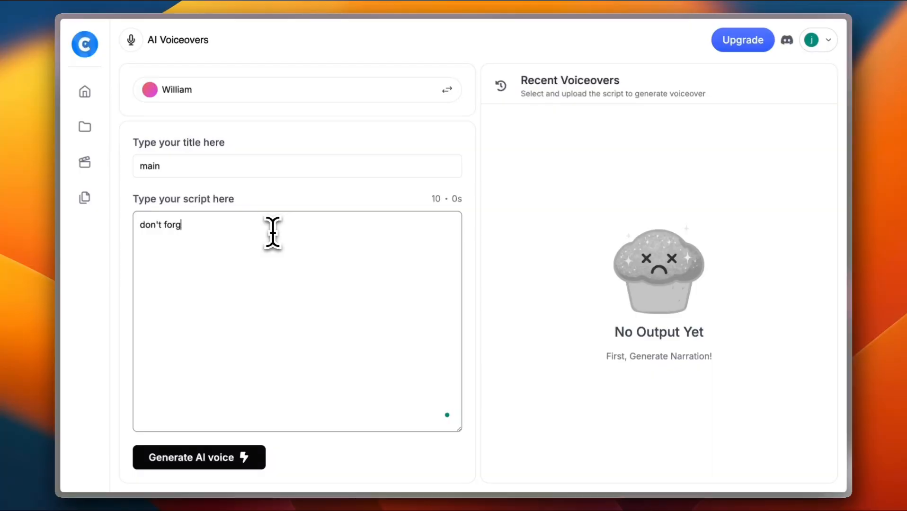
pyautogui.write('et to like')
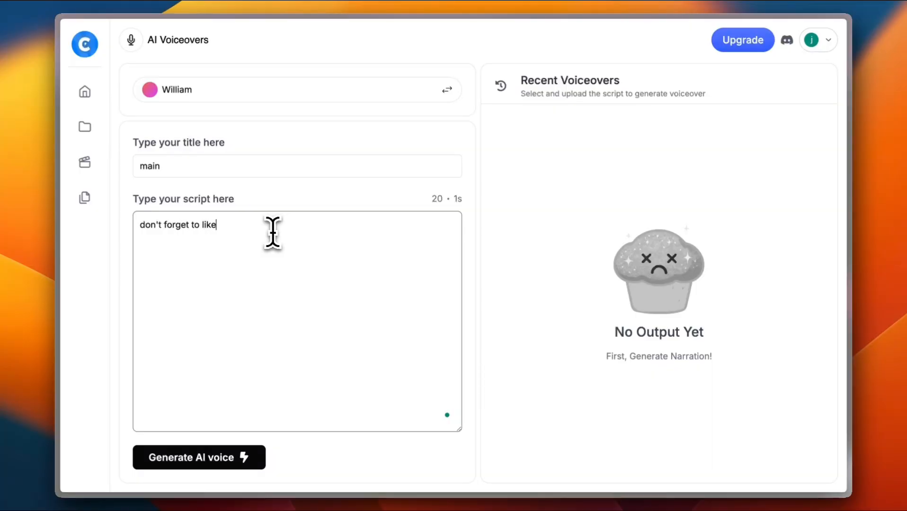
pyautogui.write('the video, subs')
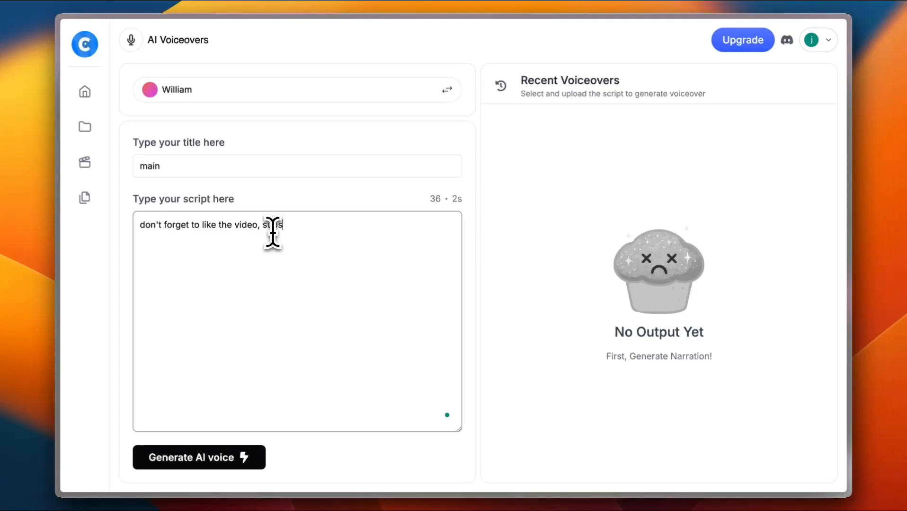
pyautogui.write('criv')
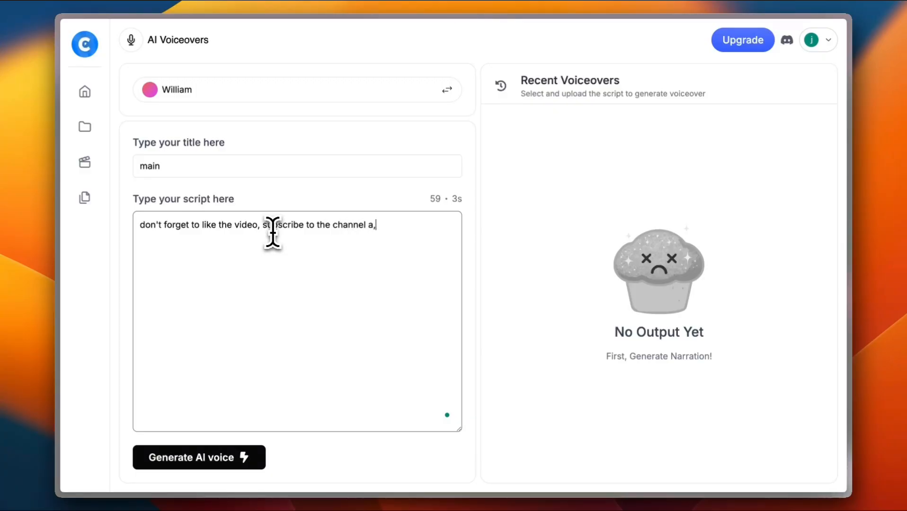
pyautogui.write('nd hit')
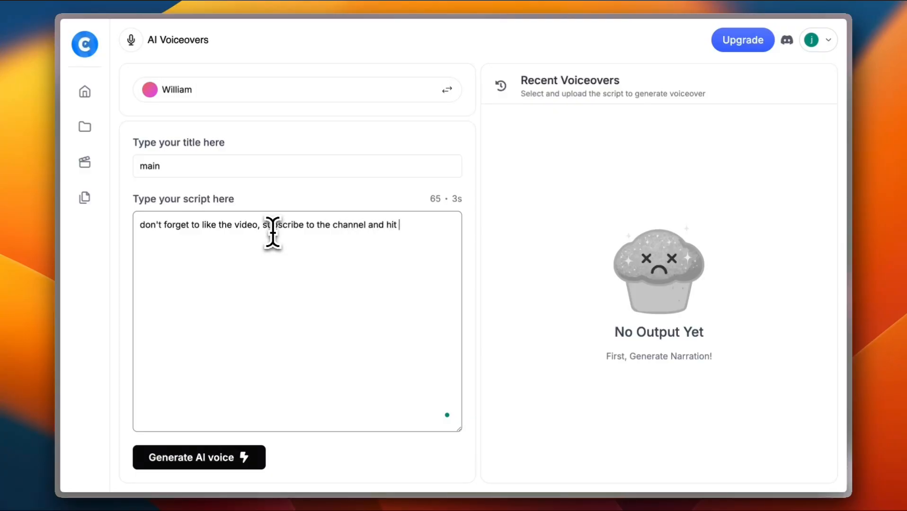
pyautogui.write('the bell ico')
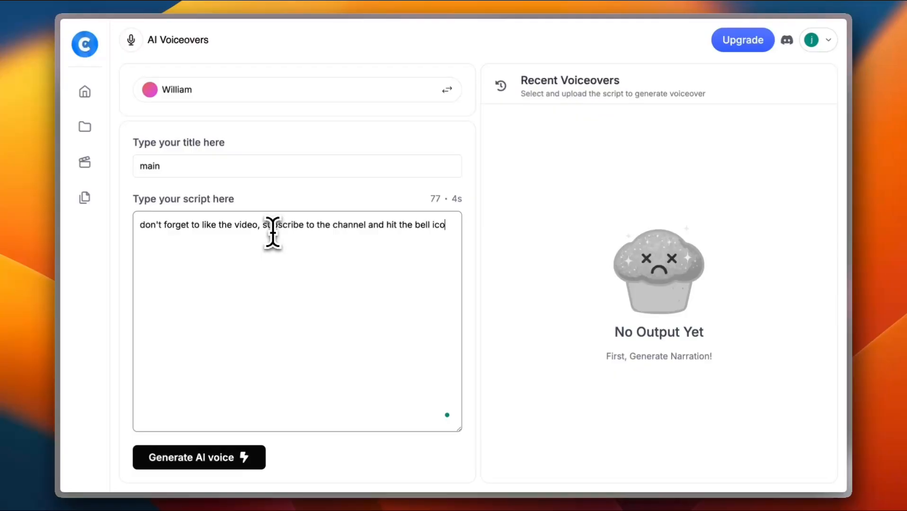
pyautogui.write('n')
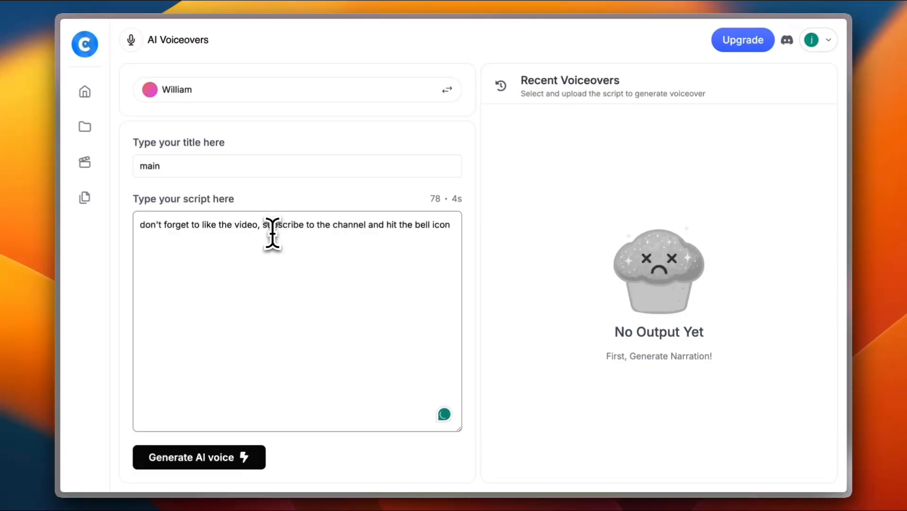
pyautogui.moveTo(228, 422)
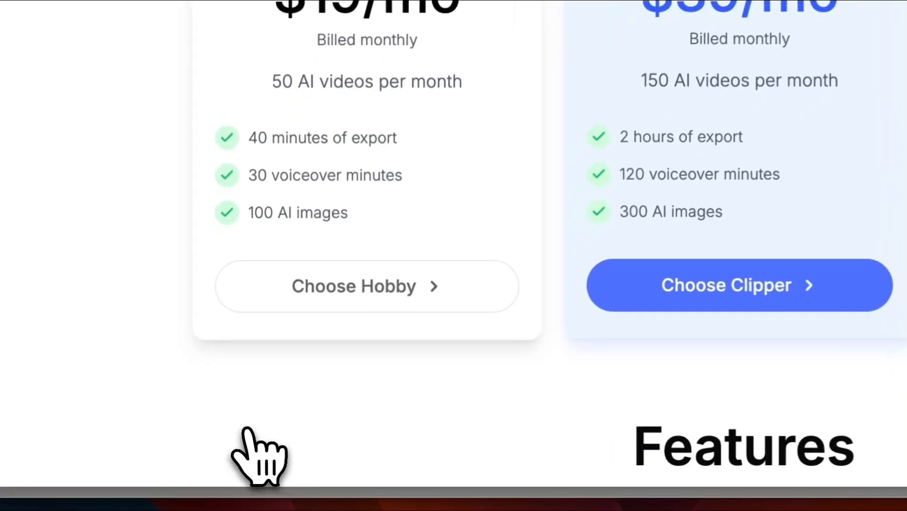
pyautogui.moveTo(368, 301)
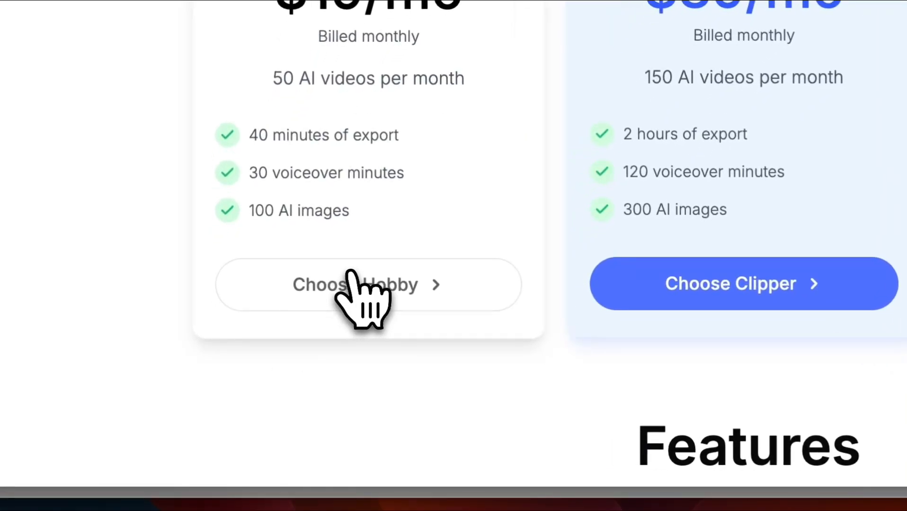
# Step: Return to the dashboard and open the AI Brainstormer tool
pyautogui.click(367, 284)
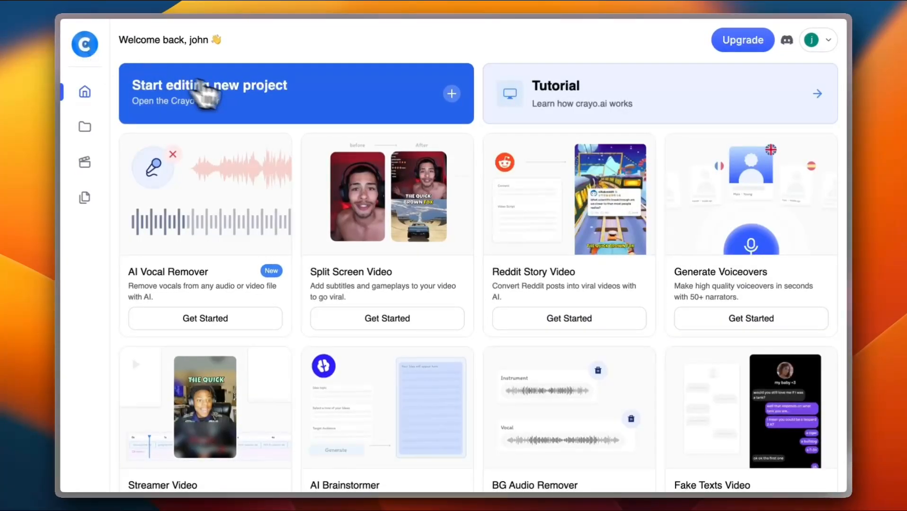
pyautogui.scroll(-3)
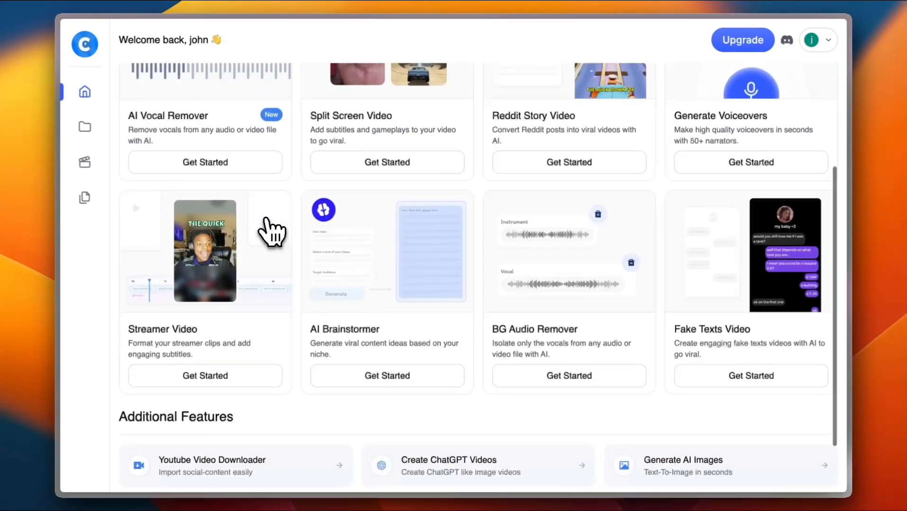
pyautogui.click(386, 375)
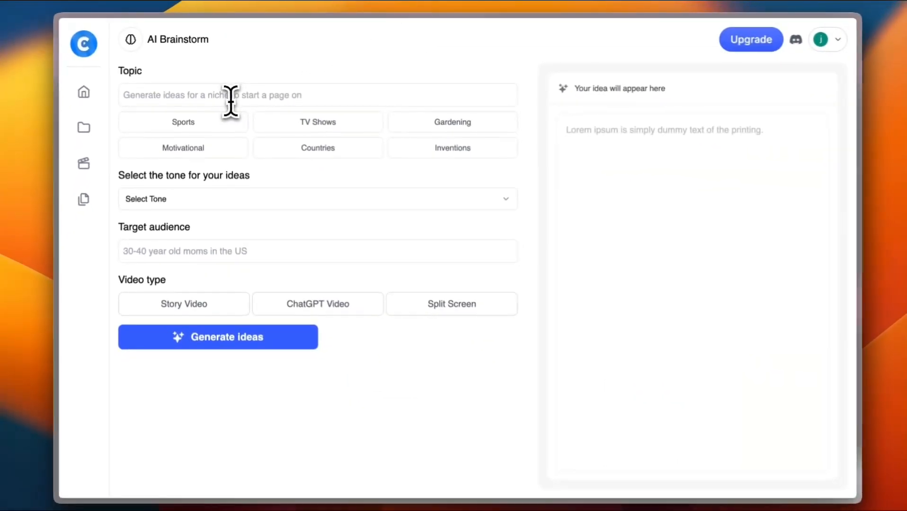
# Step: Enter 'fitness' as the brainstorm topic and choose the Funny tone
pyautogui.click(317, 94)
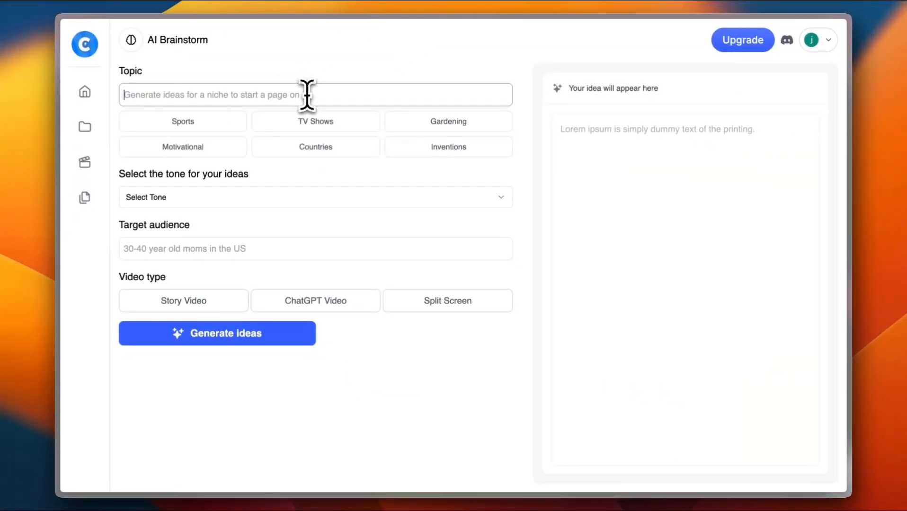
pyautogui.write('fitness')
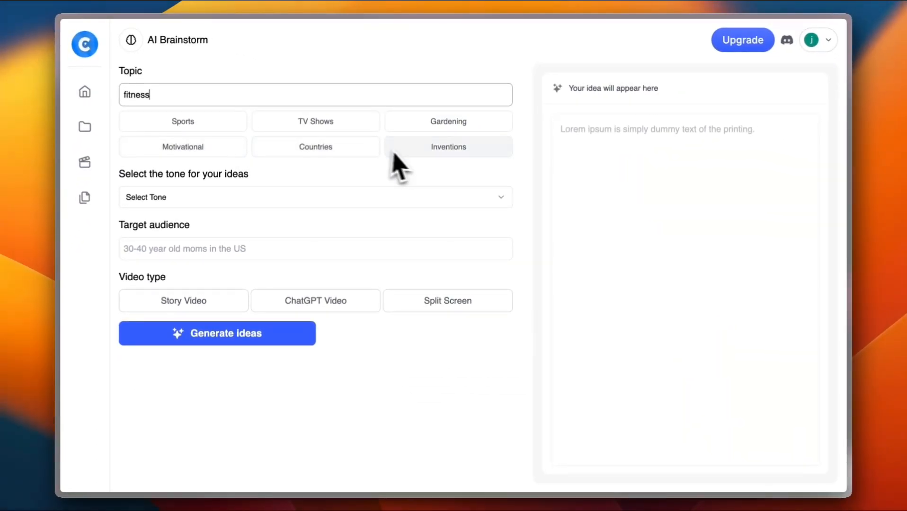
pyautogui.click(315, 196)
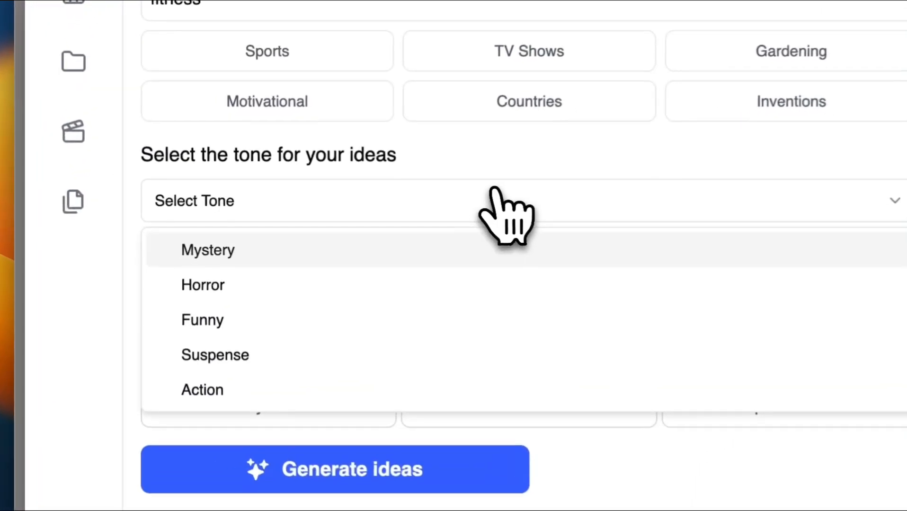
pyautogui.click(203, 320)
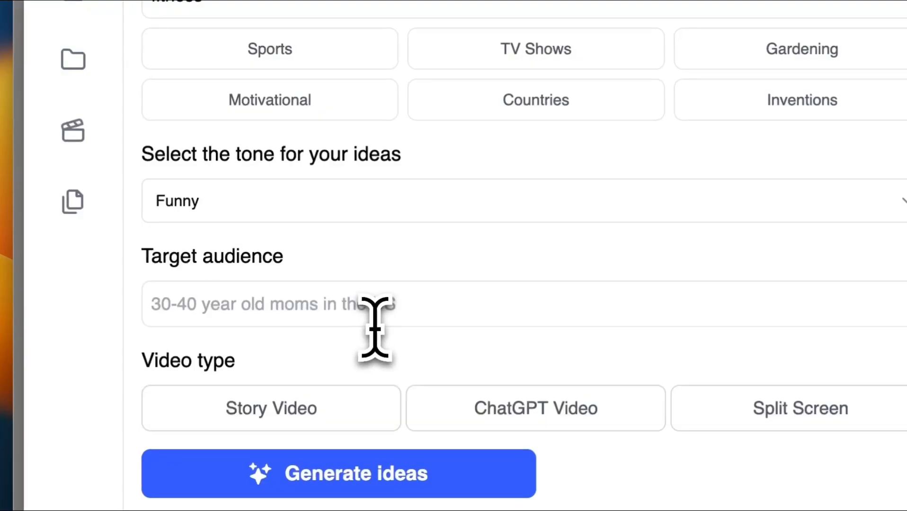
# Step: Set the audience to 15-25 year olds, pick Split Screen, and return to the dashboard
pyautogui.write('1')
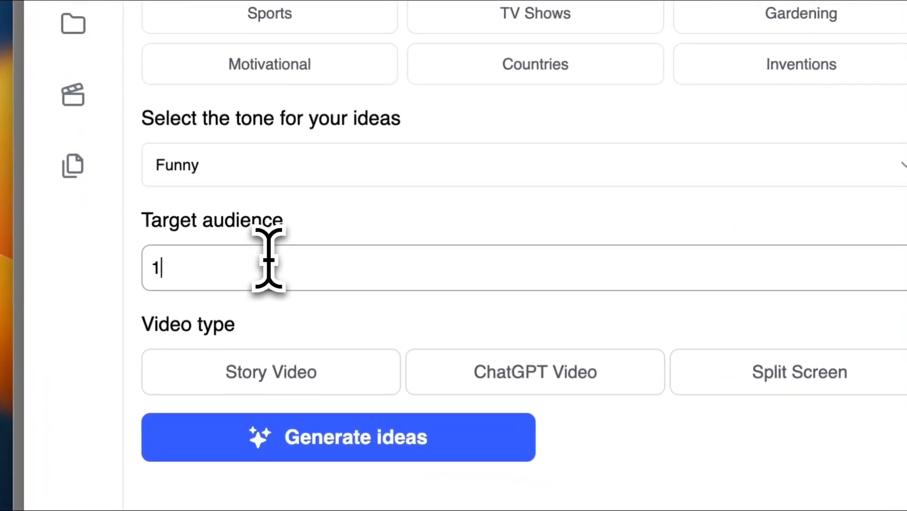
pyautogui.write('5-25')
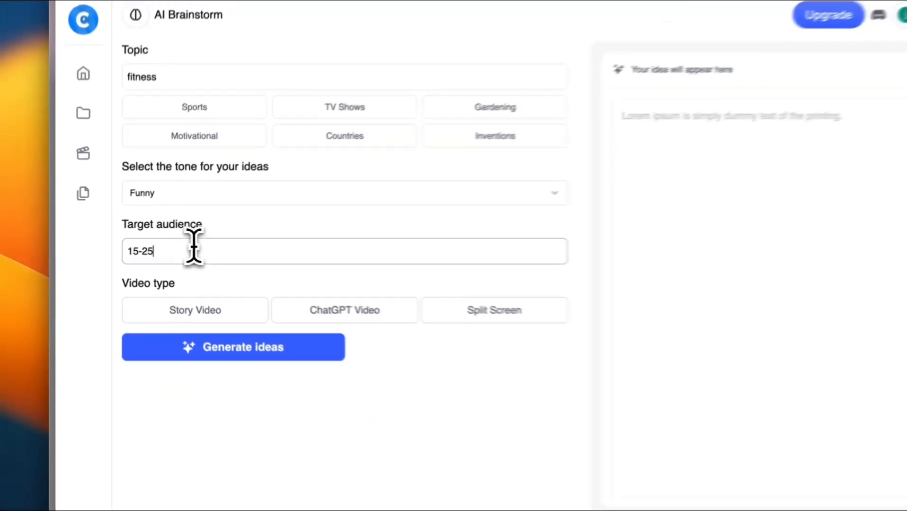
pyautogui.write('year old')
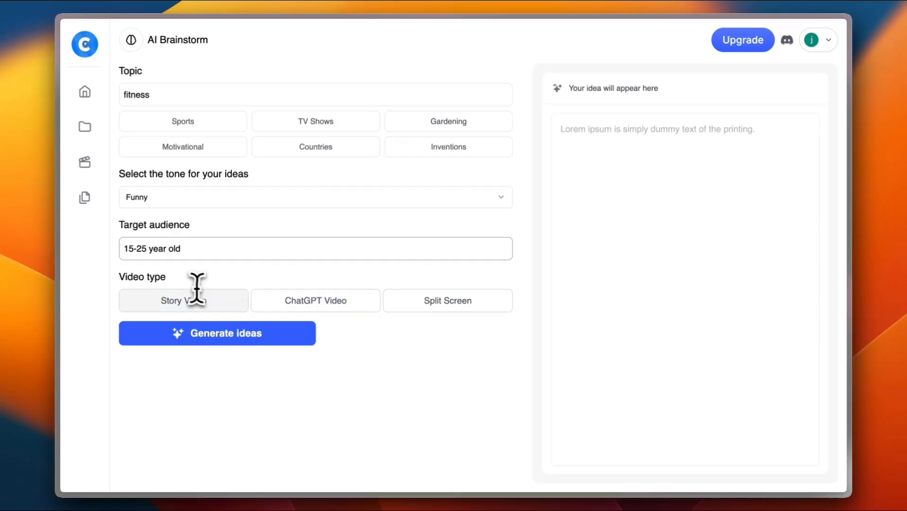
pyautogui.click(447, 300)
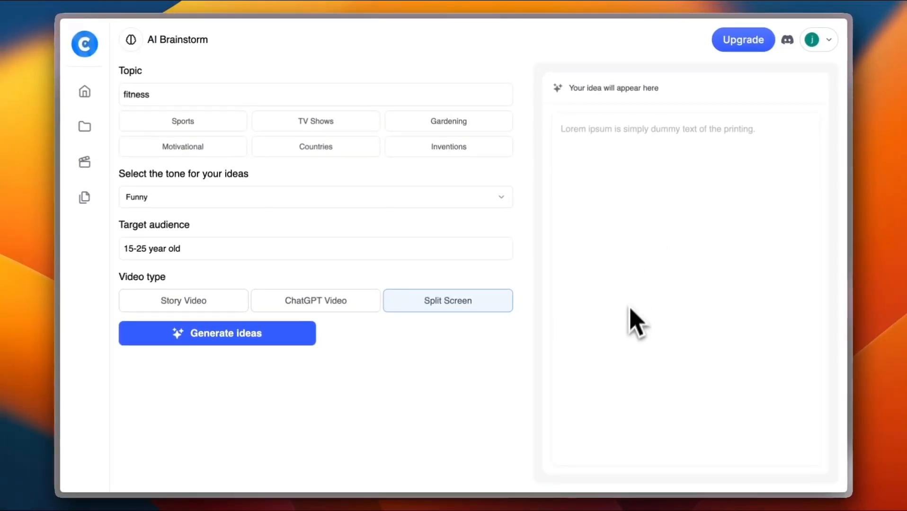
pyautogui.moveTo(642, 292)
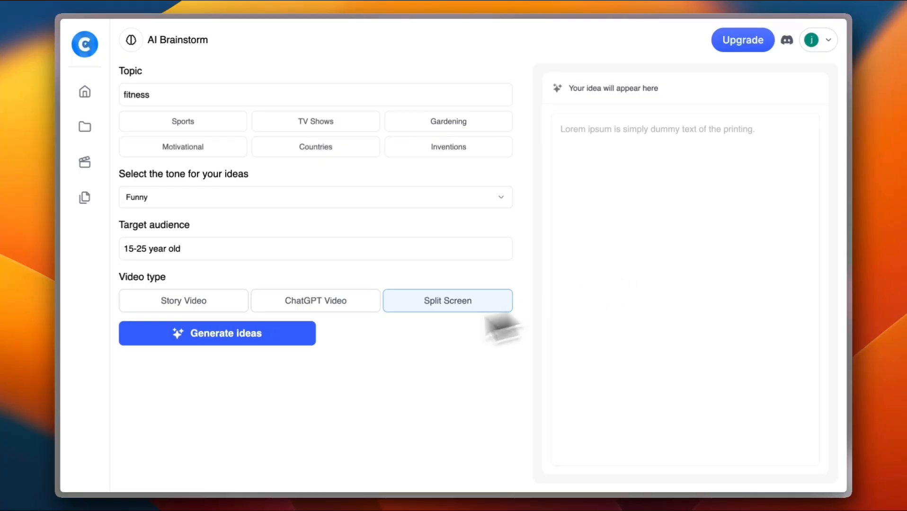
pyautogui.click(742, 40)
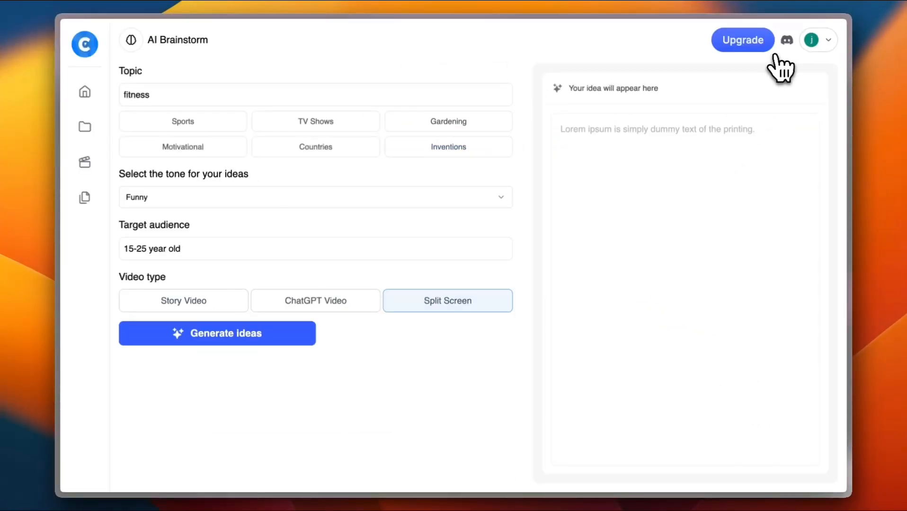
pyautogui.click(85, 92)
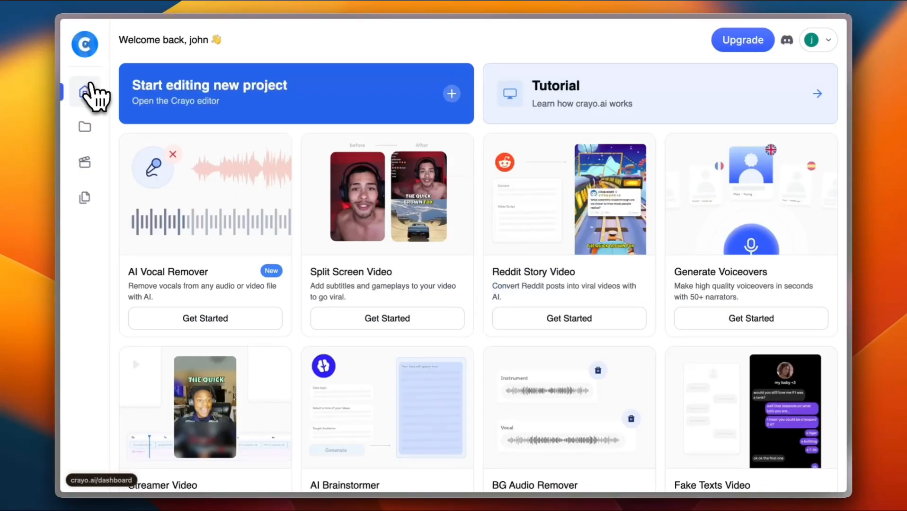
# Step: Scroll the dashboard and start the Reddit Story Video generator's introduction card
pyautogui.scroll(-3)
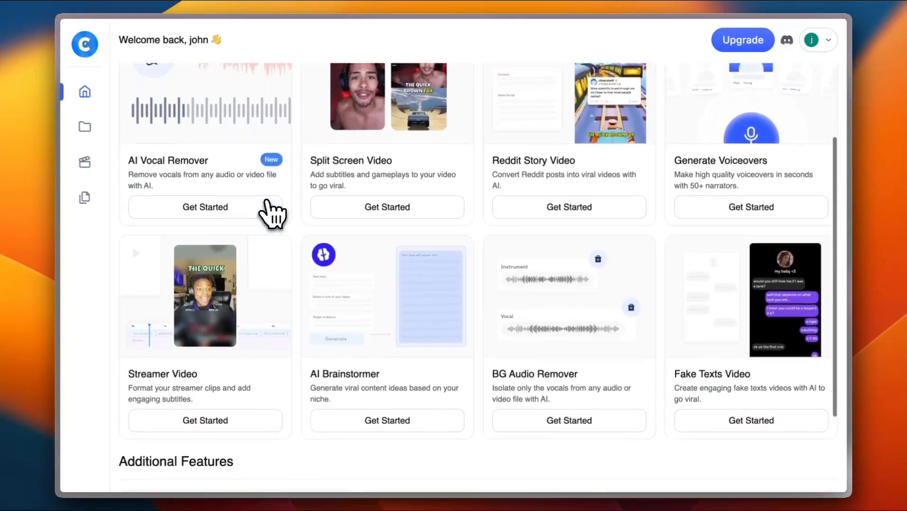
pyautogui.scroll(3)
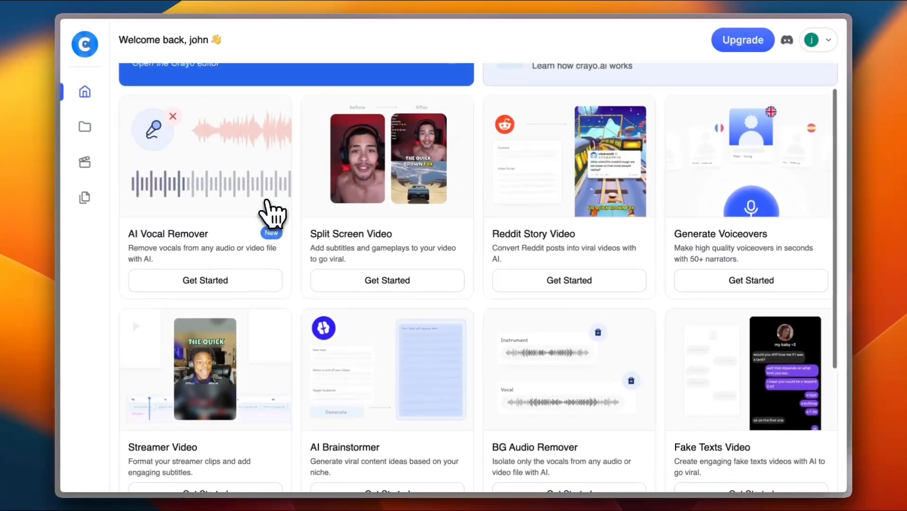
pyautogui.scroll(-3)
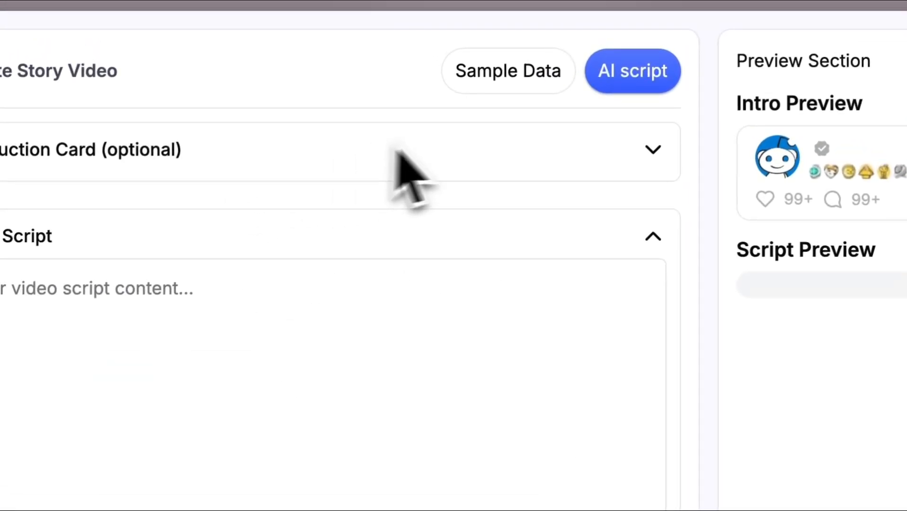
pyautogui.click(652, 149)
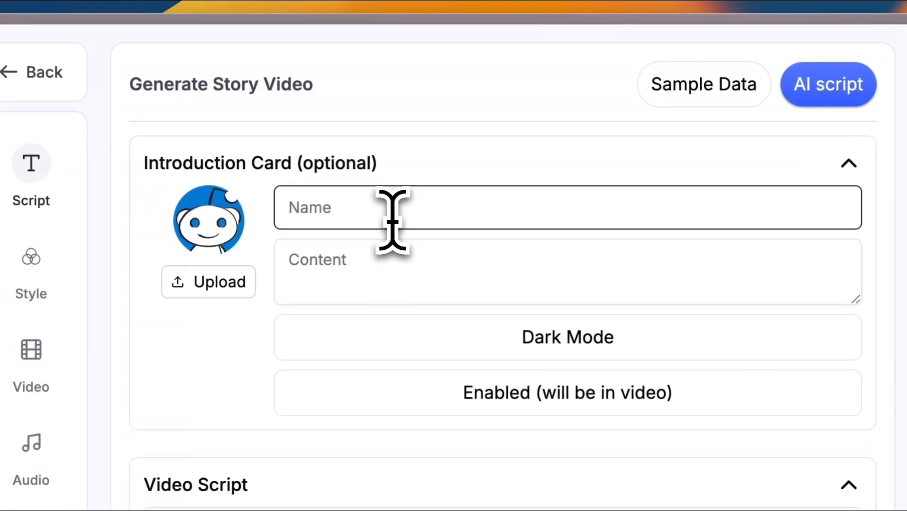
# Step: Name the intro 'the awesome video creator', add a YouTube tutorials blurb, and toggle Dark Mode
pyautogui.write('the')
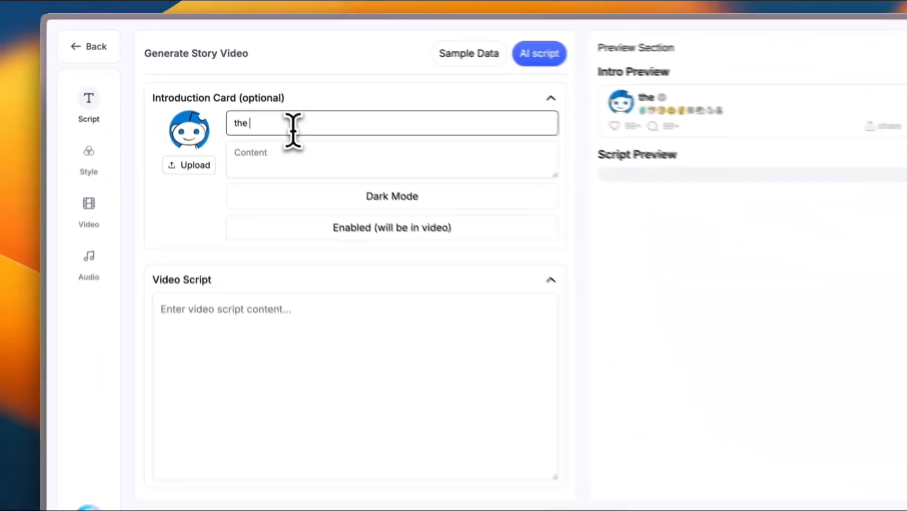
pyautogui.write('aw')
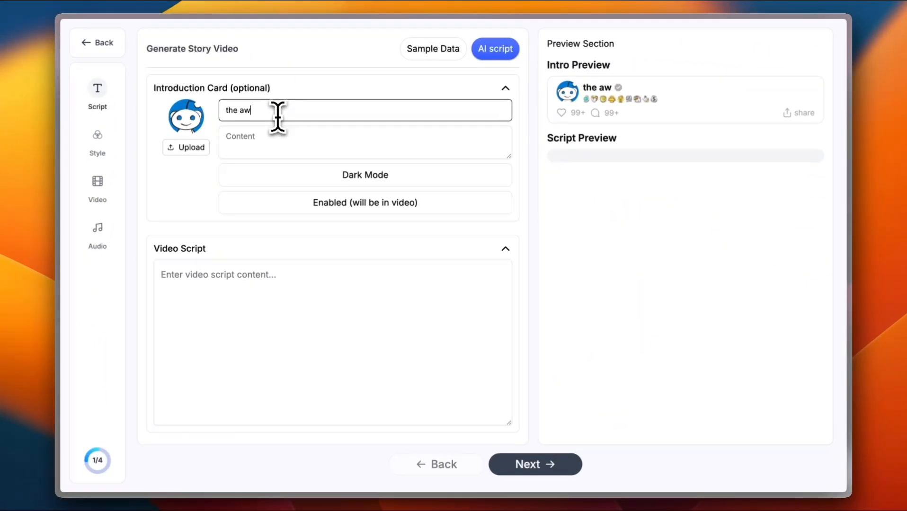
pyautogui.write('esome')
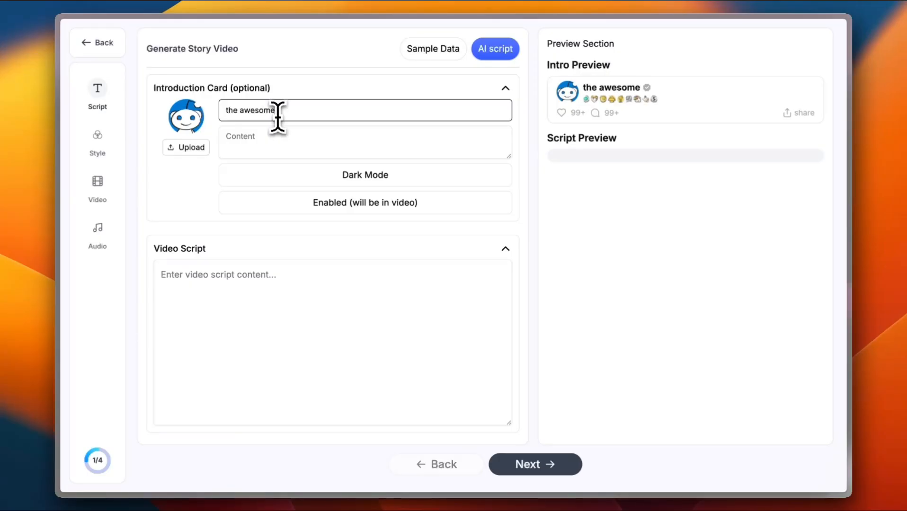
pyautogui.write('video c')
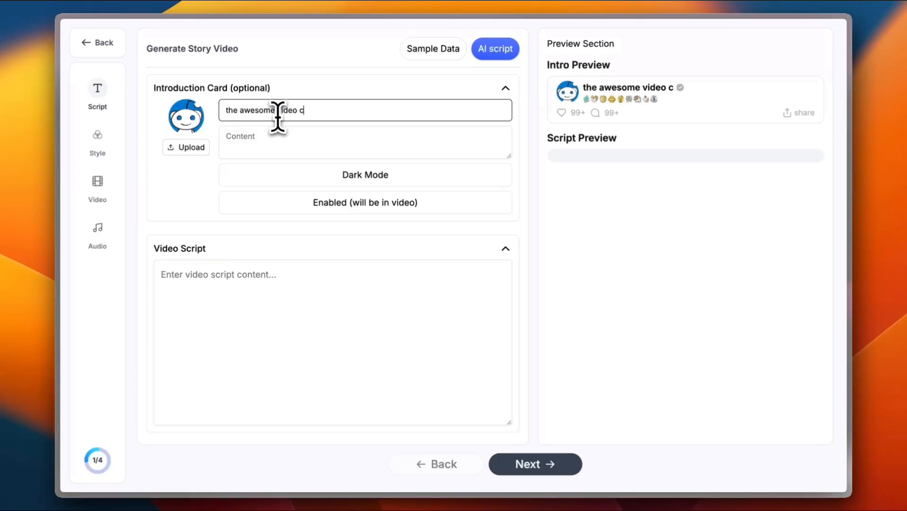
pyautogui.write('reator')
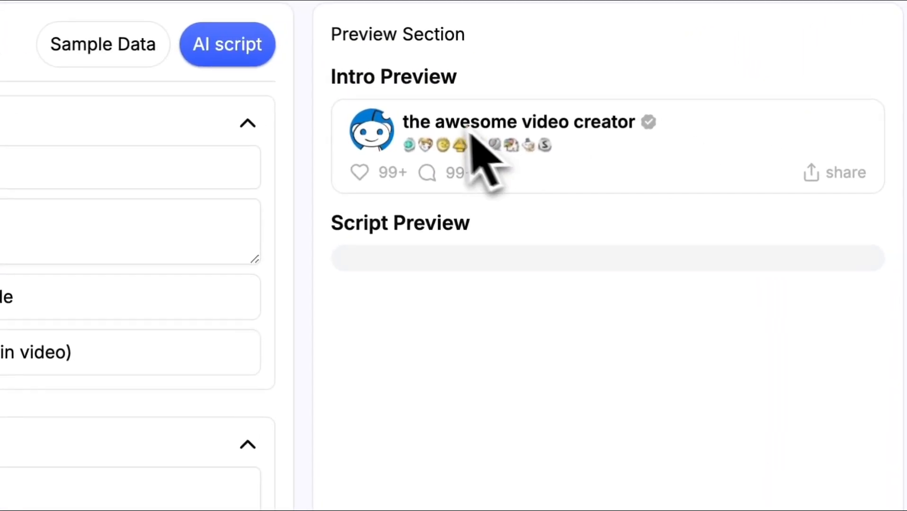
pyautogui.moveTo(579, 300)
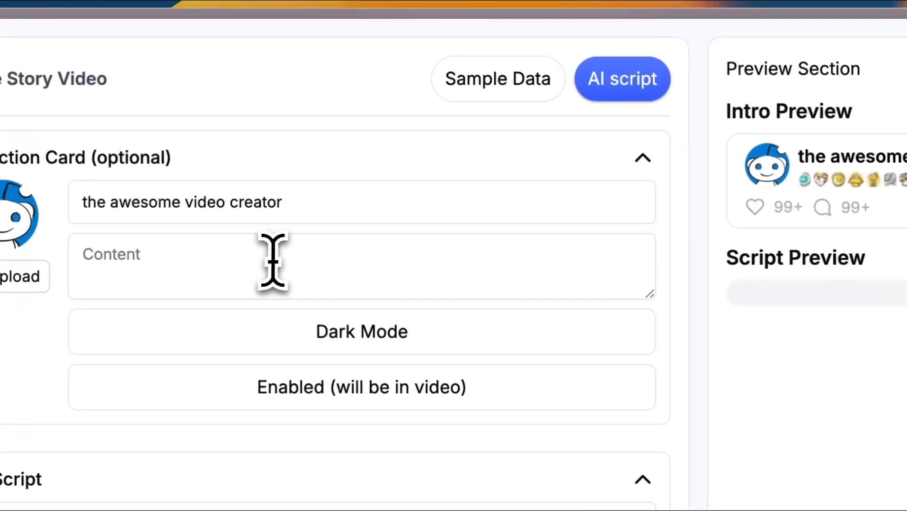
pyautogui.write('I m')
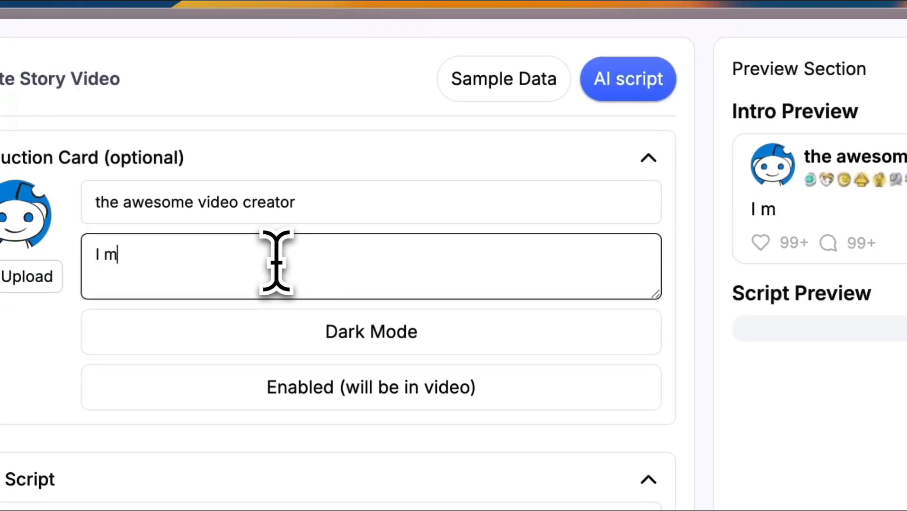
pyautogui.write('ake')
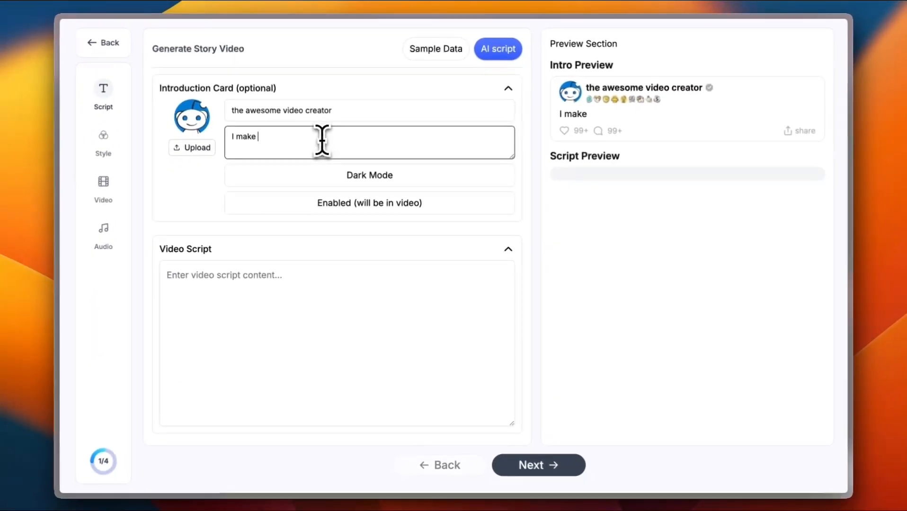
pyautogui.write('video tutorials on m')
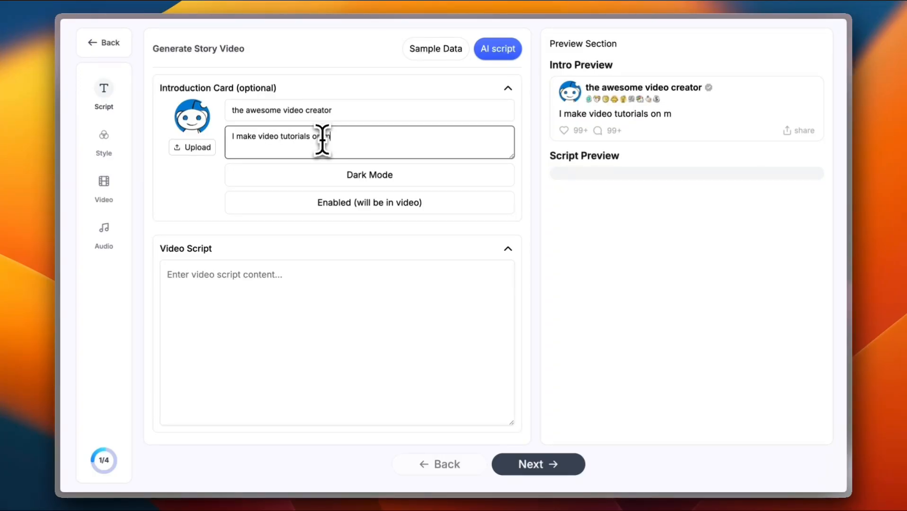
pyautogui.write('y youtube channel!')
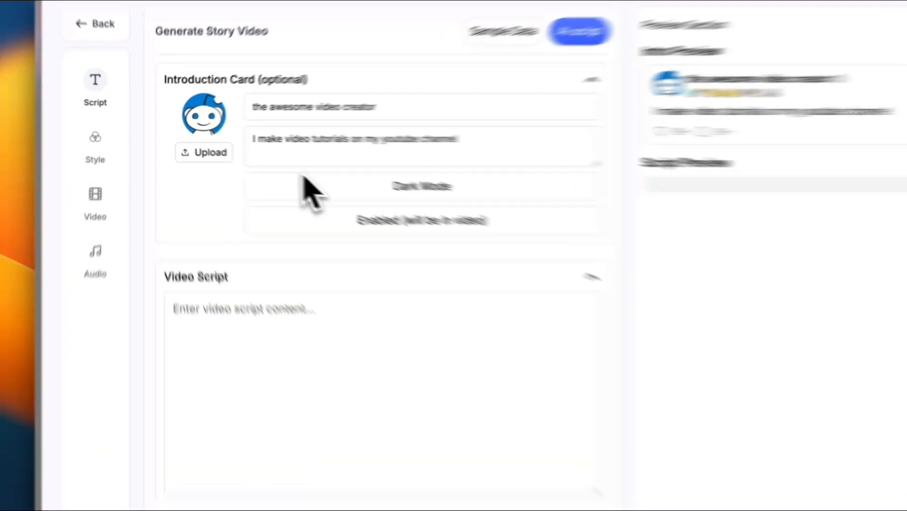
pyautogui.click(422, 186)
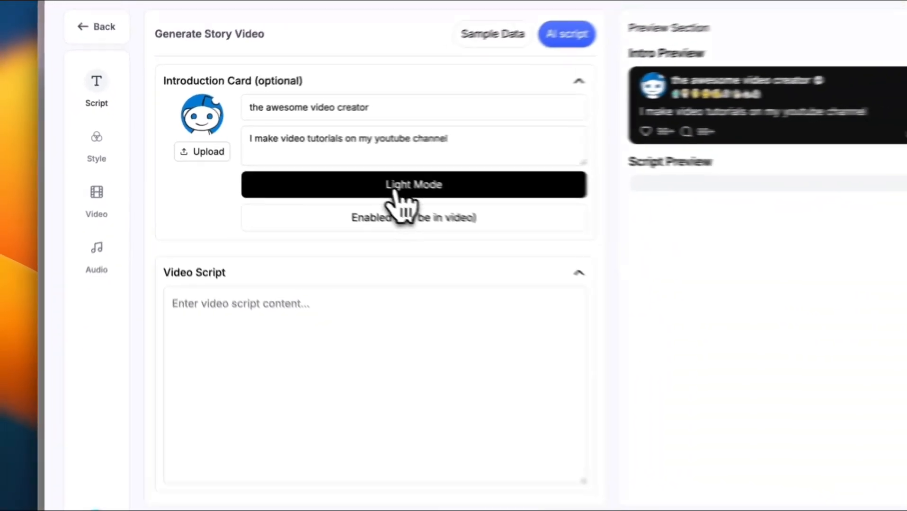
pyautogui.click(413, 185)
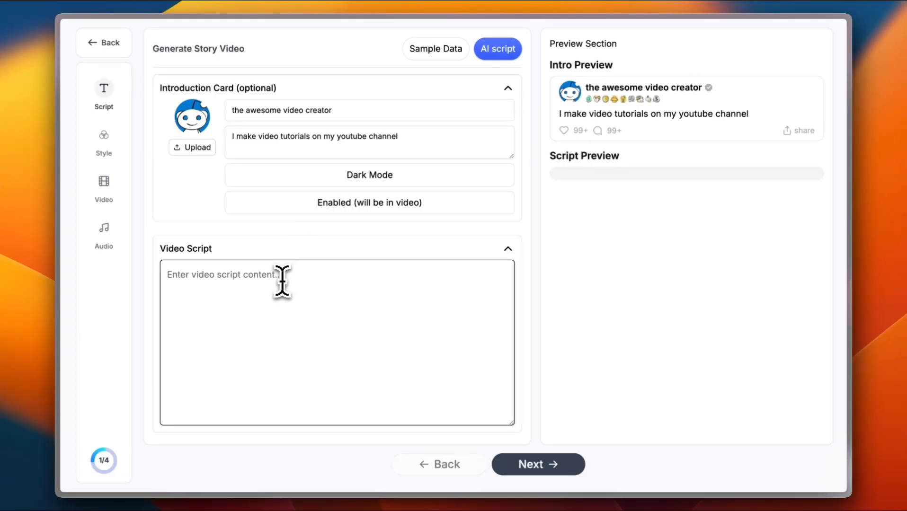
# Step: Write the script prompt 'make a video on how supercars work' and continue
pyautogui.write('make a')
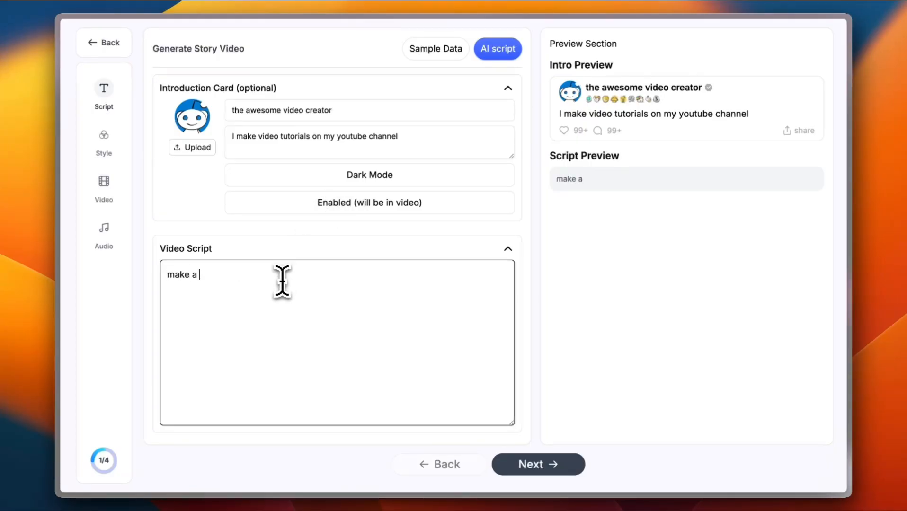
pyautogui.write('video on')
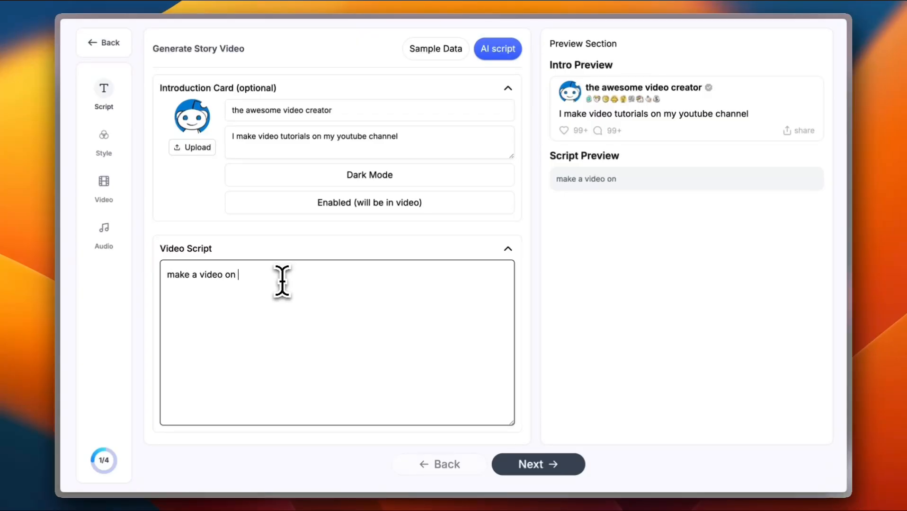
pyautogui.write('how supercars w')
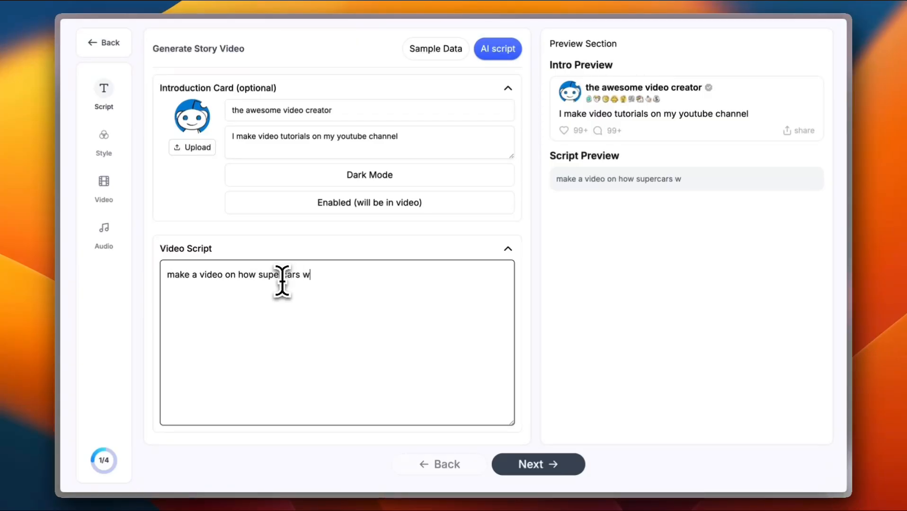
pyautogui.write('ork')
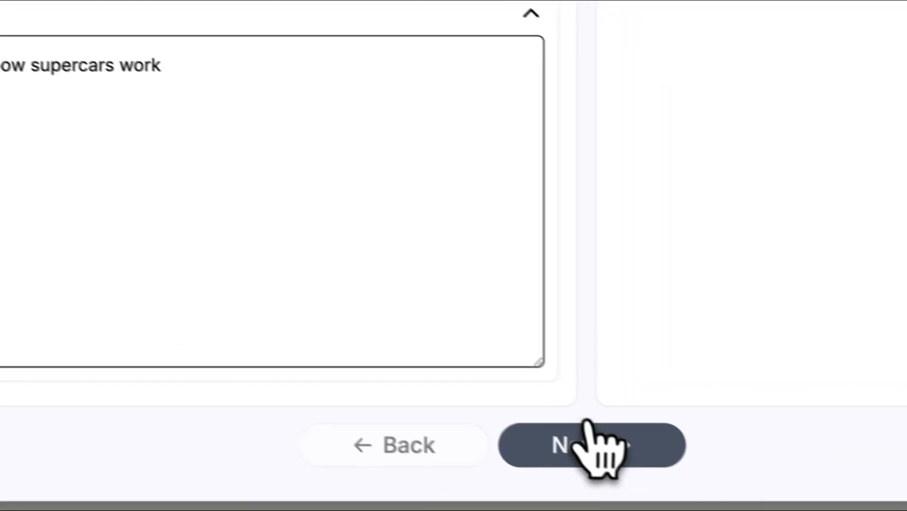
pyautogui.click(584, 444)
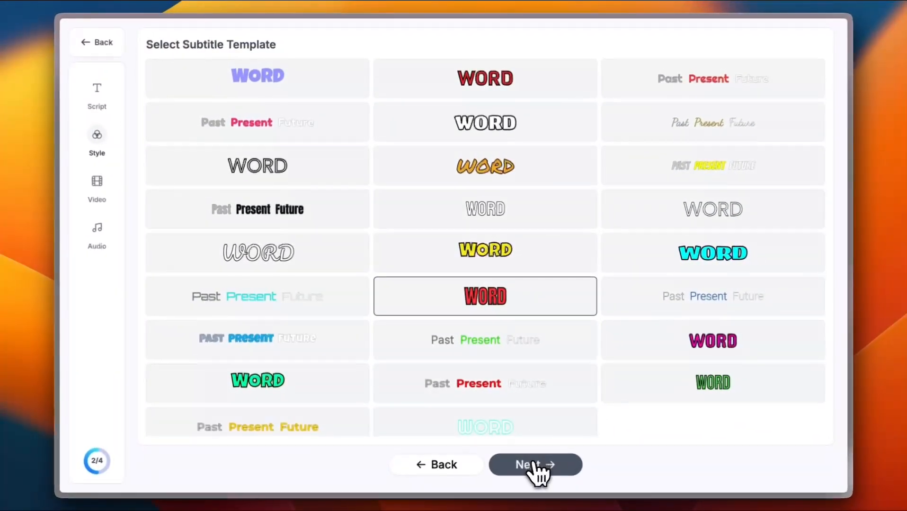
# Step: Advance past subtitle templates and background video to the voice settings
pyautogui.click(534, 464)
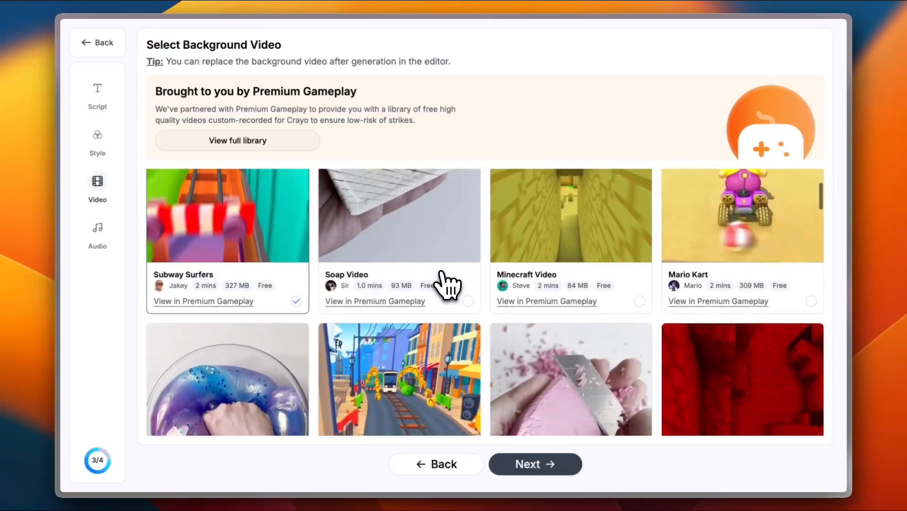
pyautogui.scroll(-3)
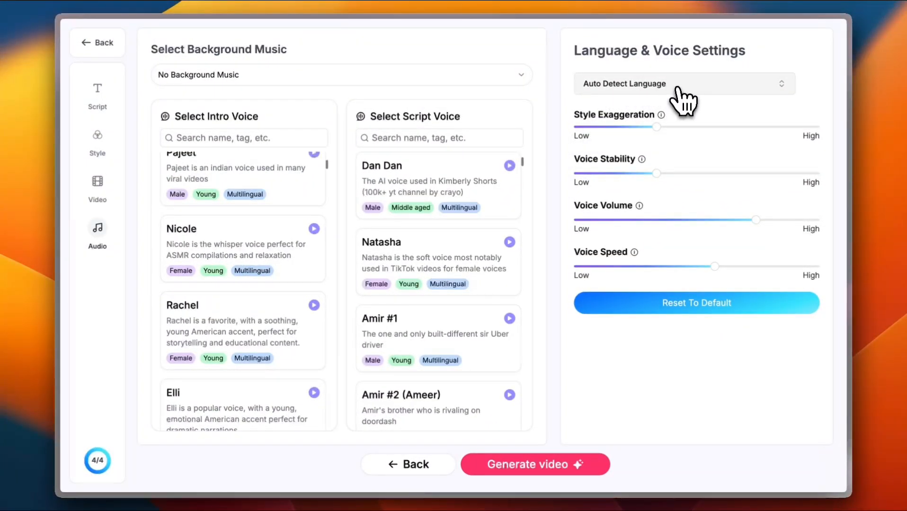
# Step: Raise Style Exaggeration slightly and generate the Reddit story video
pyautogui.click(682, 83)
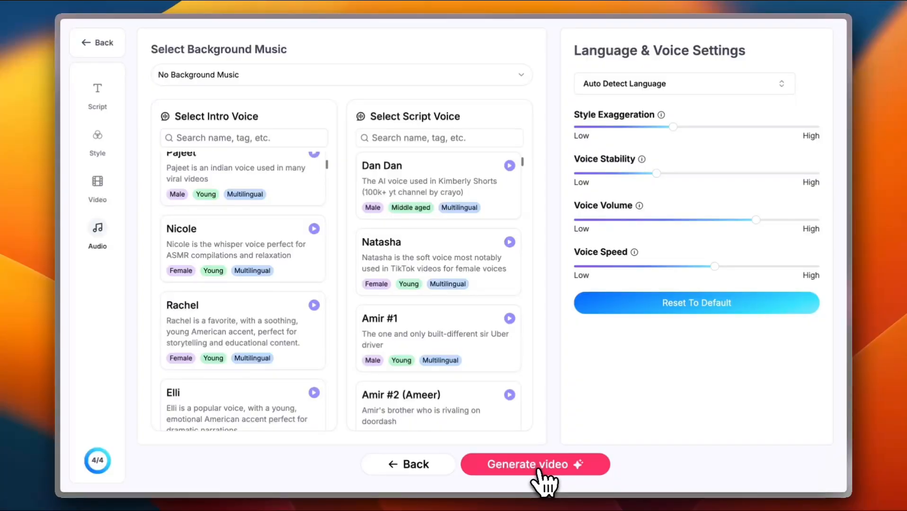
pyautogui.click(527, 464)
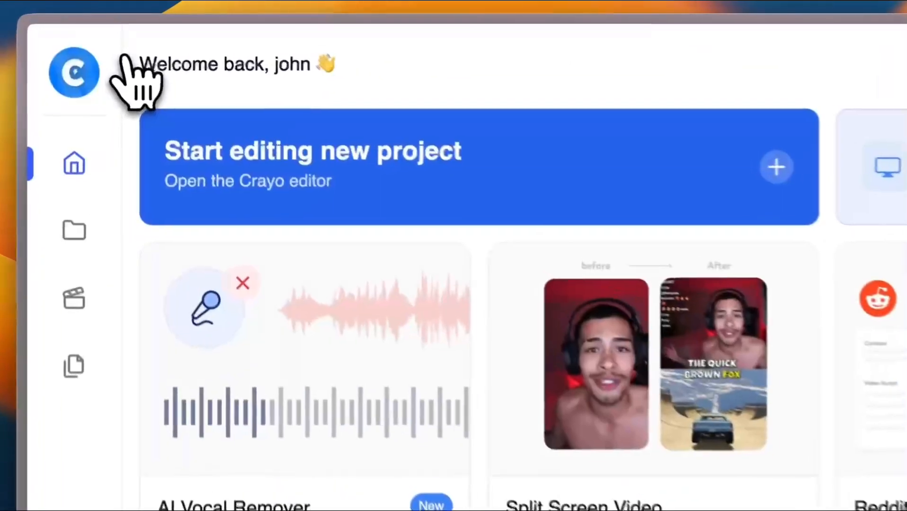
pyautogui.scroll(-3)
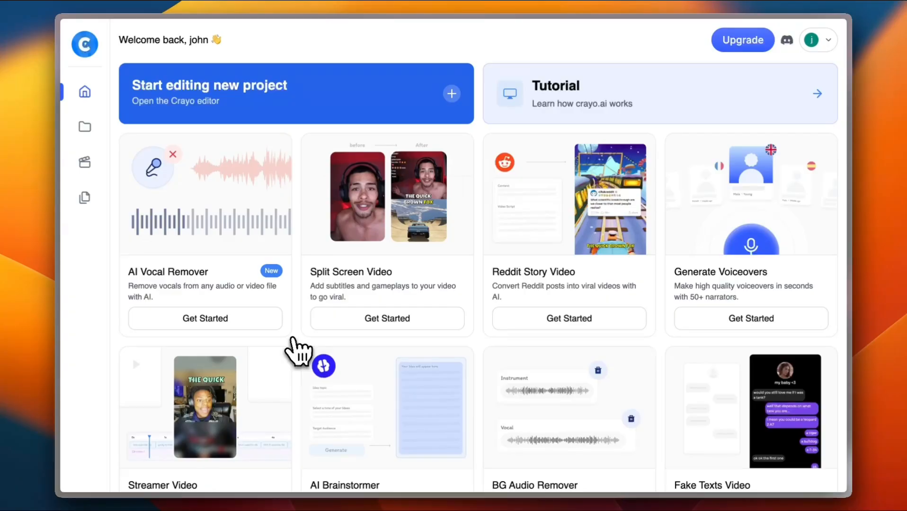
pyautogui.moveTo(416, 208)
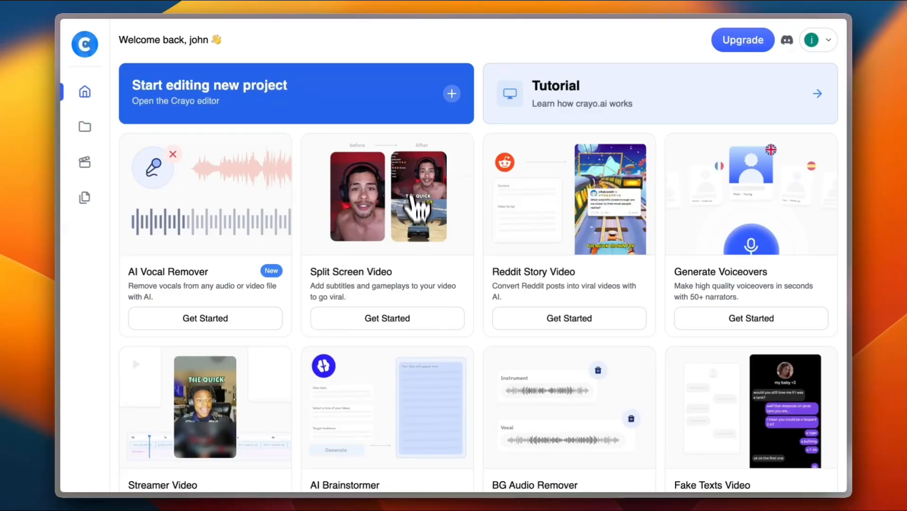
pyautogui.moveTo(480, 353)
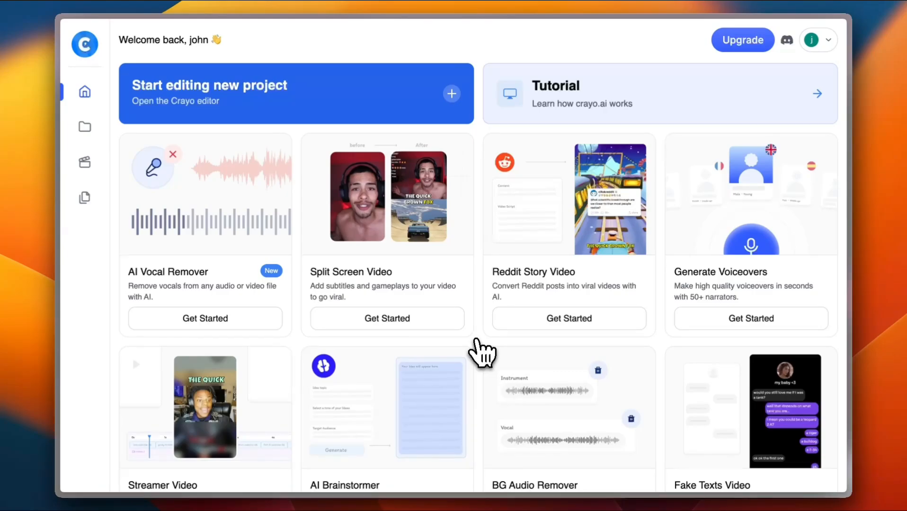
pyautogui.scroll(-3)
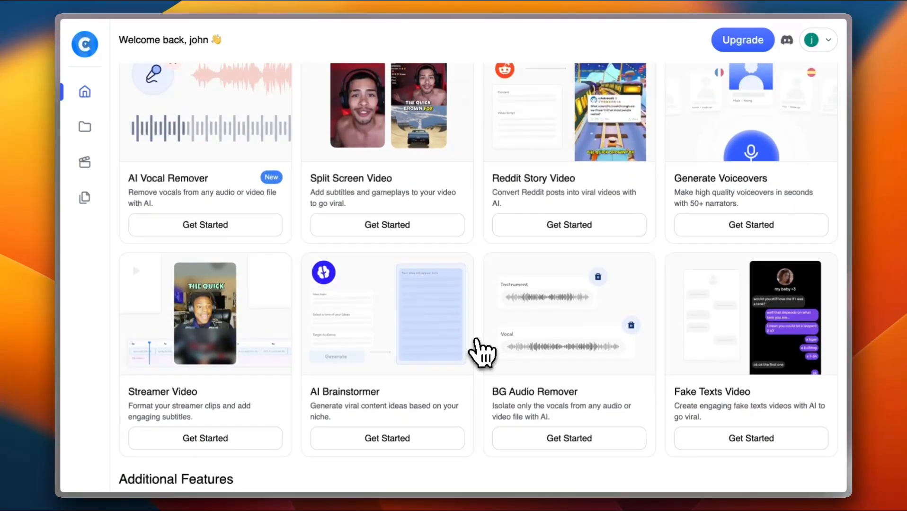
pyautogui.scroll(3)
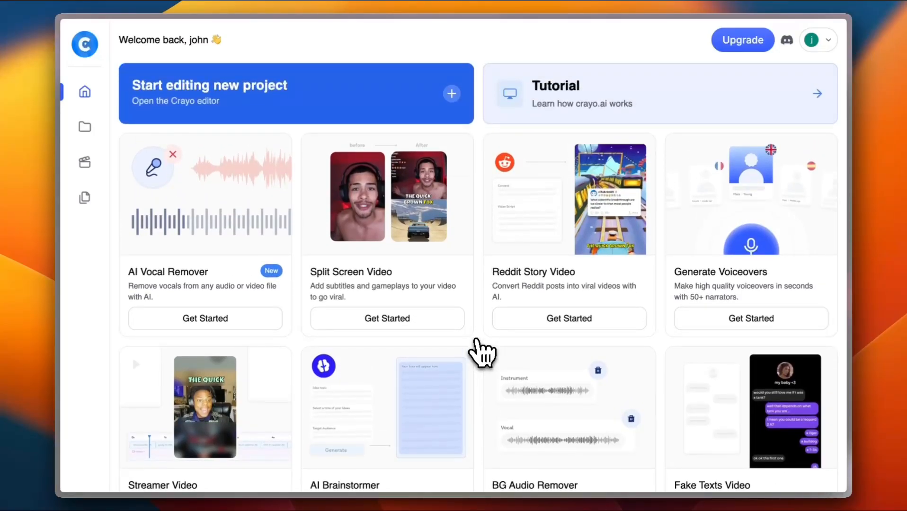